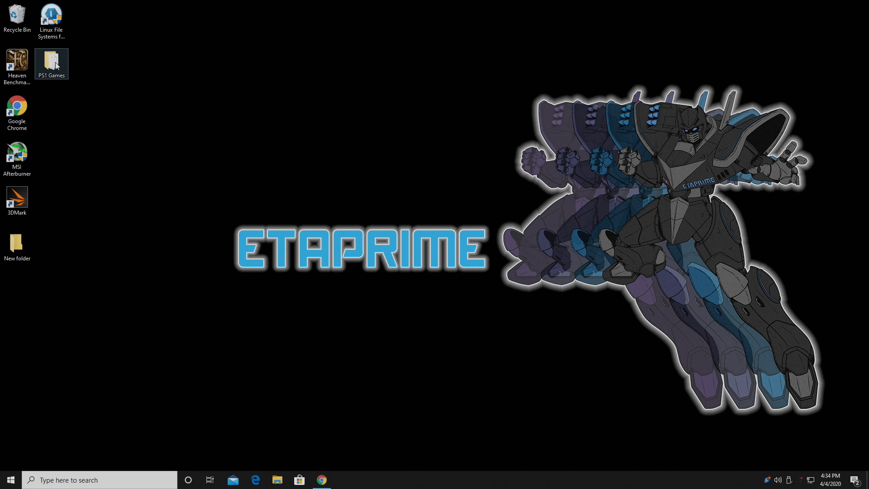
Step: Open the PS1 Games desktop folder to list its Spyro and other game files
{"action": "double_click", "coordinate": [51, 64]}
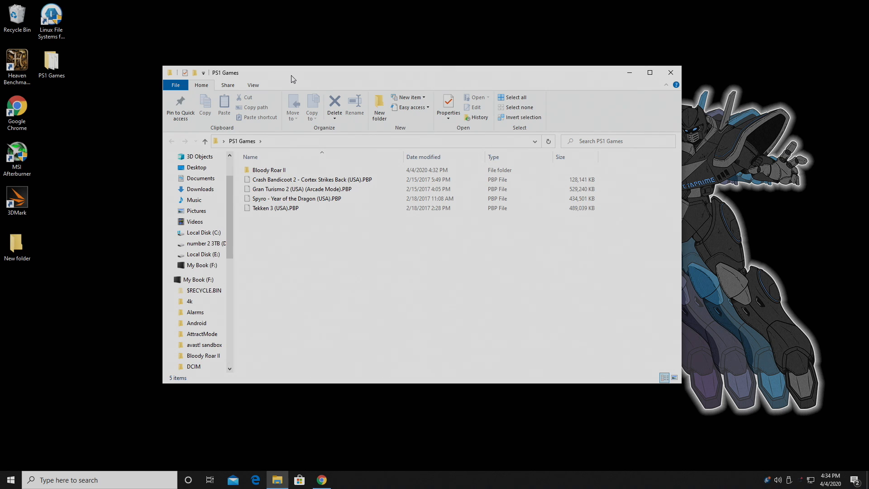
{"action": "mouse_move", "coordinate": [320, 234]}
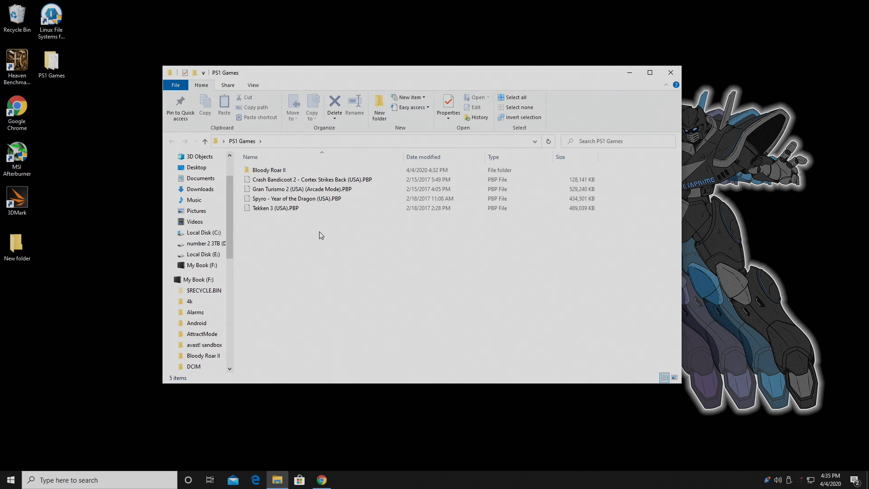
{"action": "mouse_move", "coordinate": [307, 212]}
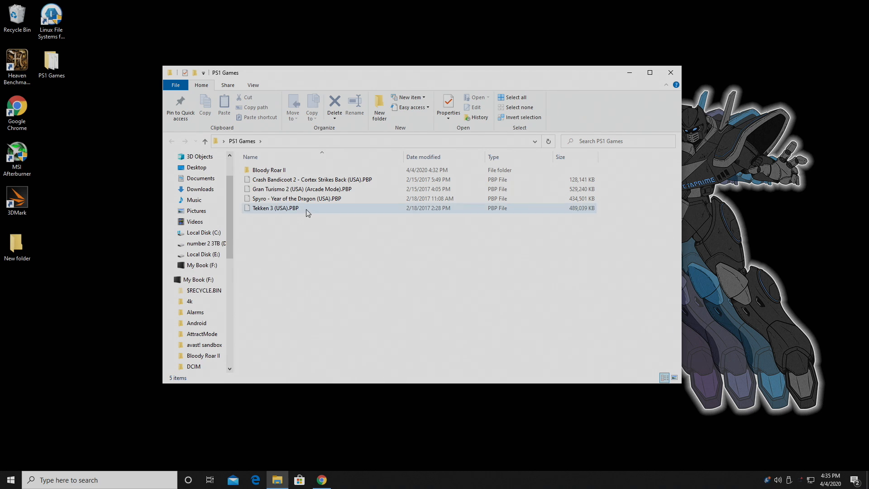
{"action": "mouse_move", "coordinate": [572, 212]}
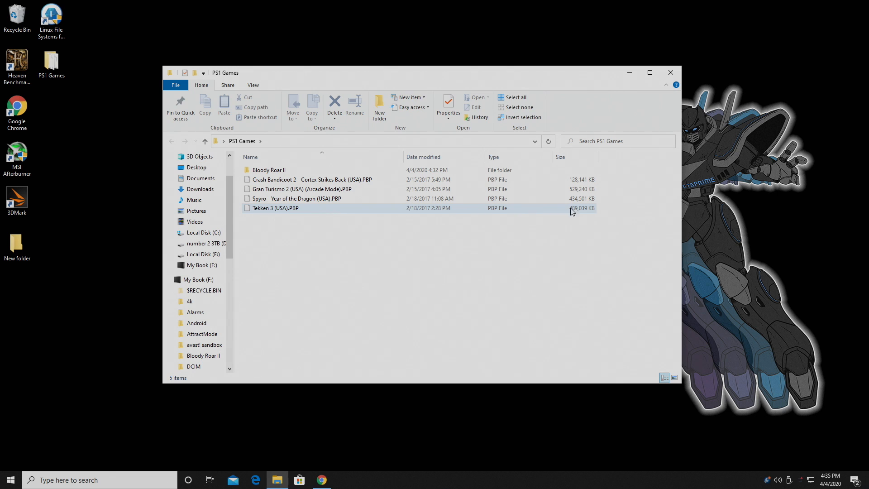
{"action": "mouse_move", "coordinate": [277, 212]}
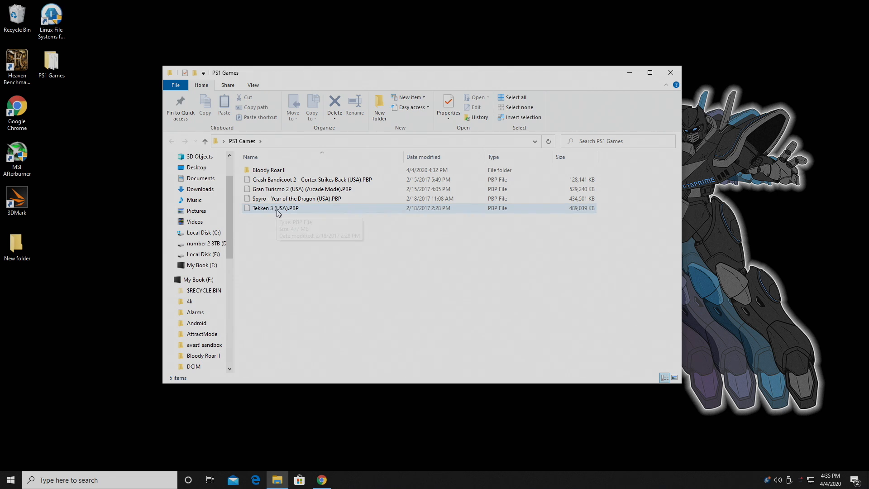
{"action": "mouse_move", "coordinate": [277, 209]}
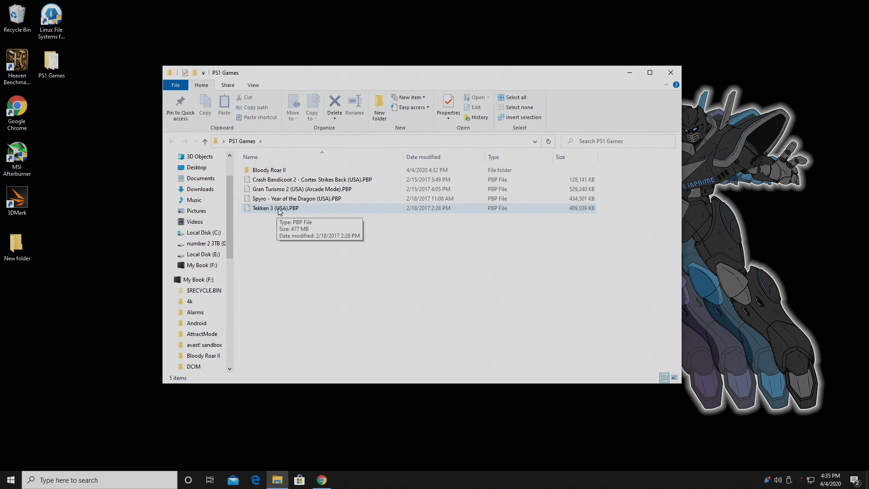
{"action": "double_click", "coordinate": [268, 169]}
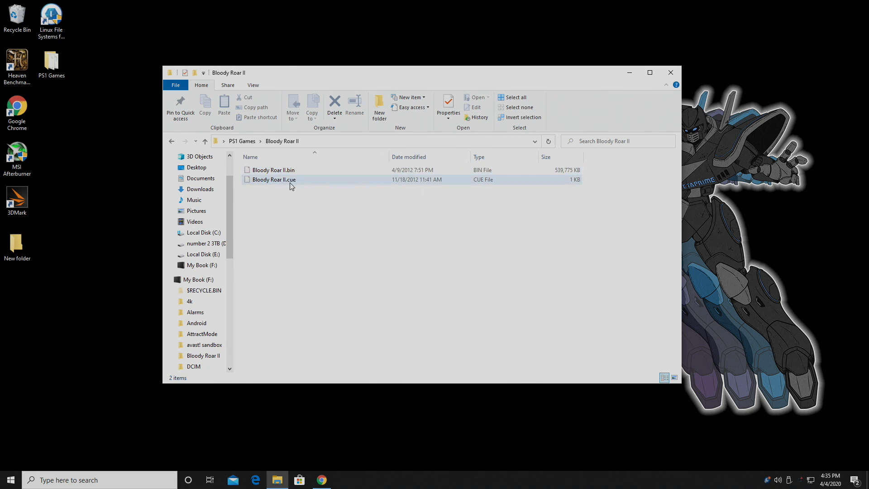
{"action": "mouse_move", "coordinate": [320, 183]}
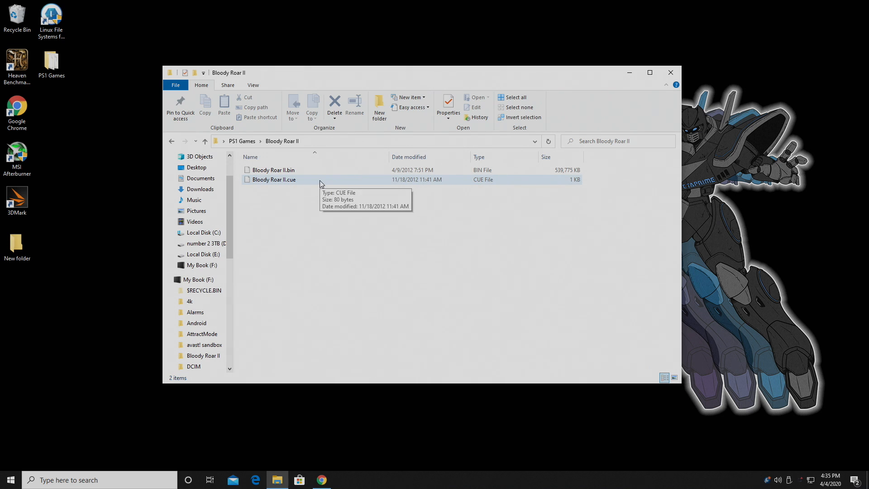
{"action": "mouse_move", "coordinate": [225, 206]}
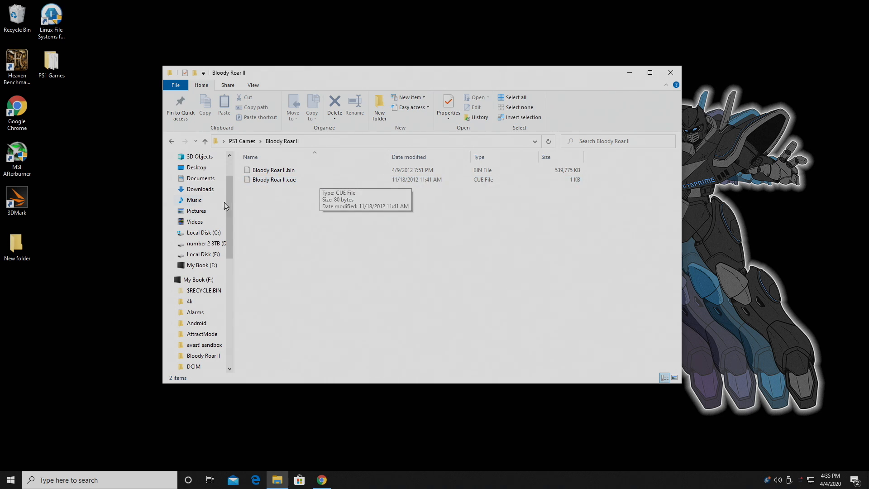
{"action": "left_click", "coordinate": [204, 140]}
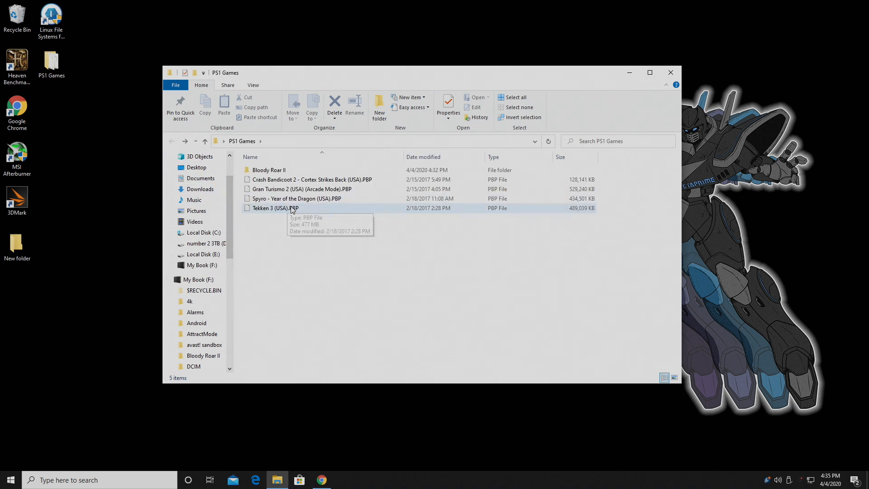
{"action": "mouse_move", "coordinate": [316, 212]}
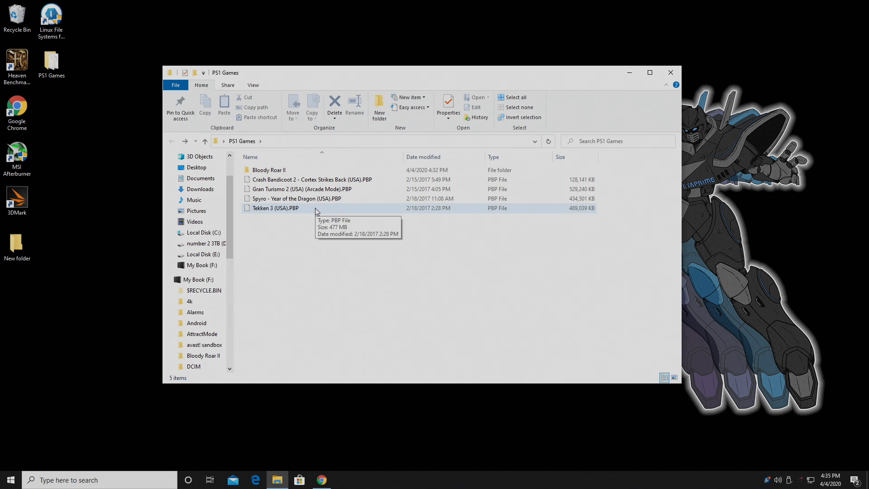
{"action": "mouse_move", "coordinate": [278, 198]}
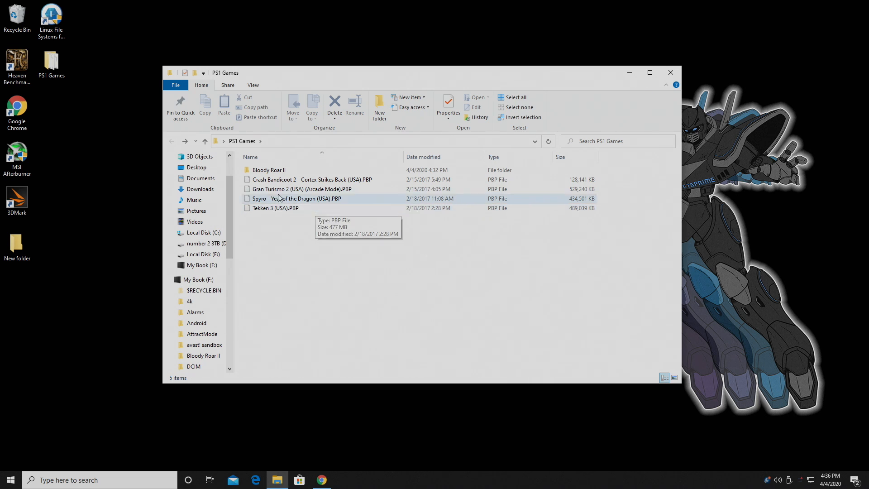
{"action": "double_click", "coordinate": [269, 169]}
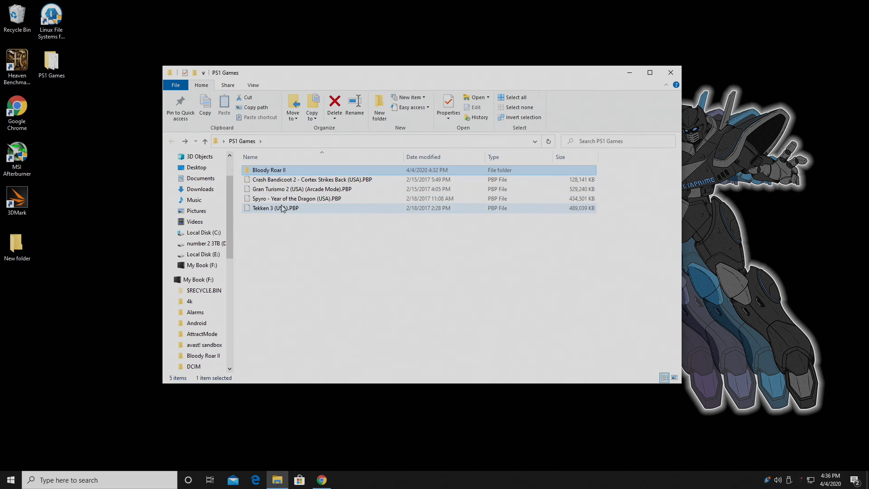
Step: Close the PS1 Games File Explorer window
{"action": "left_click", "coordinate": [670, 72]}
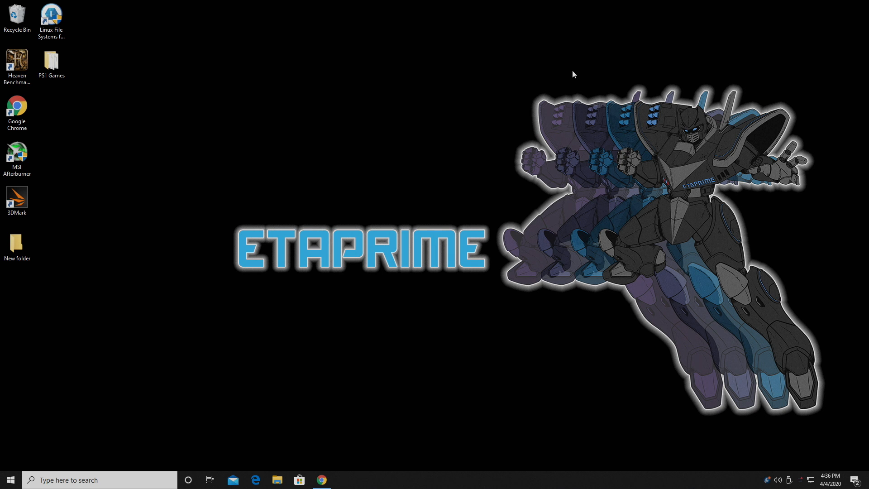
Step: Download the ePSXe v2.0.5 Windows zip from the epsxe.com downloads page
{"action": "left_click", "coordinate": [321, 479]}
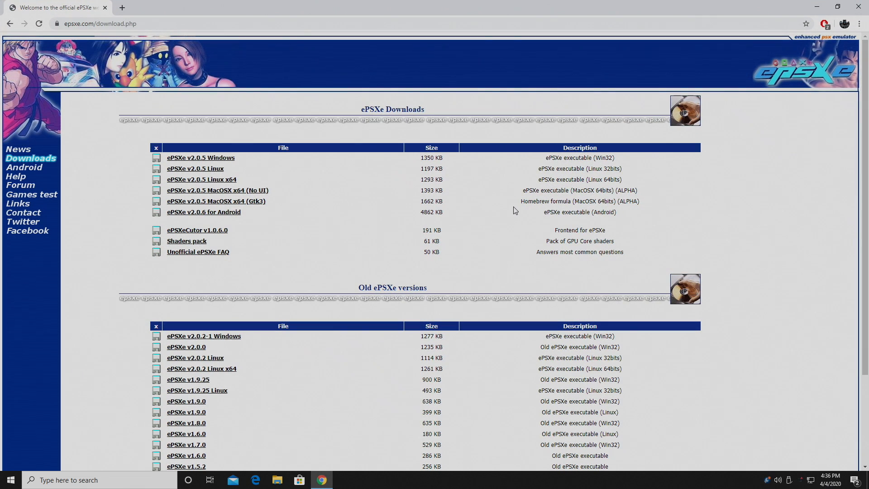
{"action": "mouse_move", "coordinate": [235, 185]}
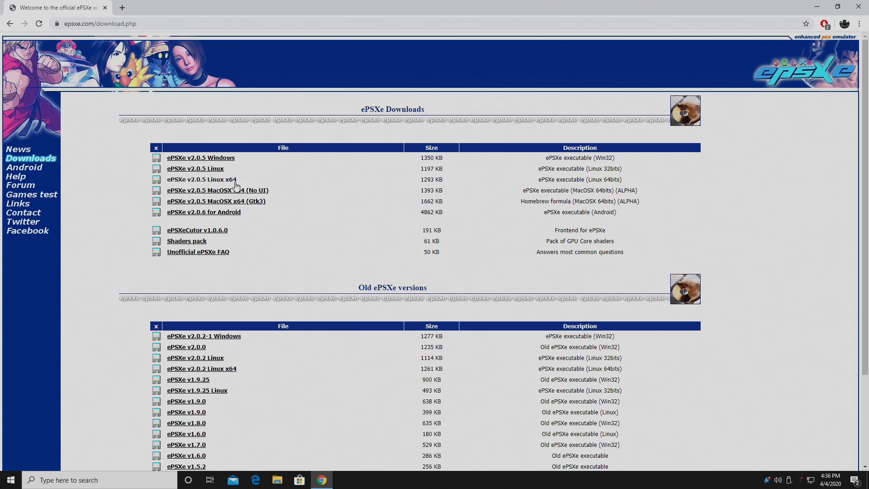
{"action": "mouse_move", "coordinate": [233, 164]}
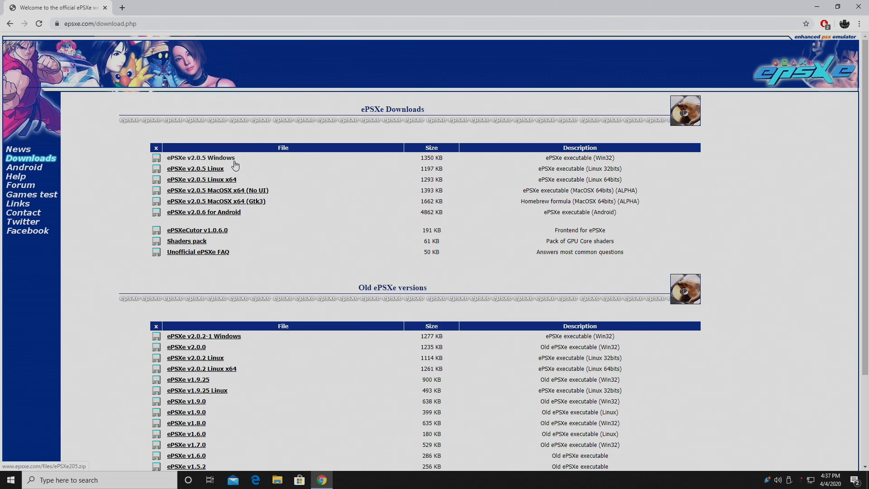
{"action": "mouse_move", "coordinate": [227, 166]}
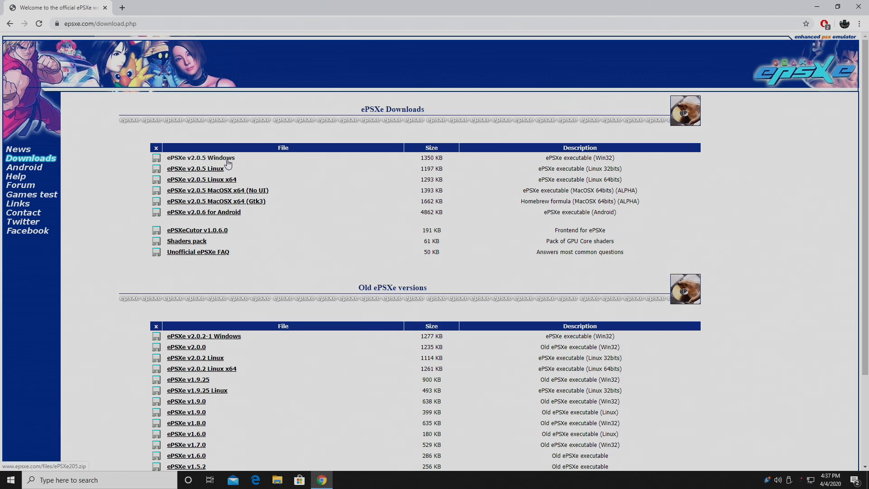
{"action": "mouse_move", "coordinate": [199, 166]}
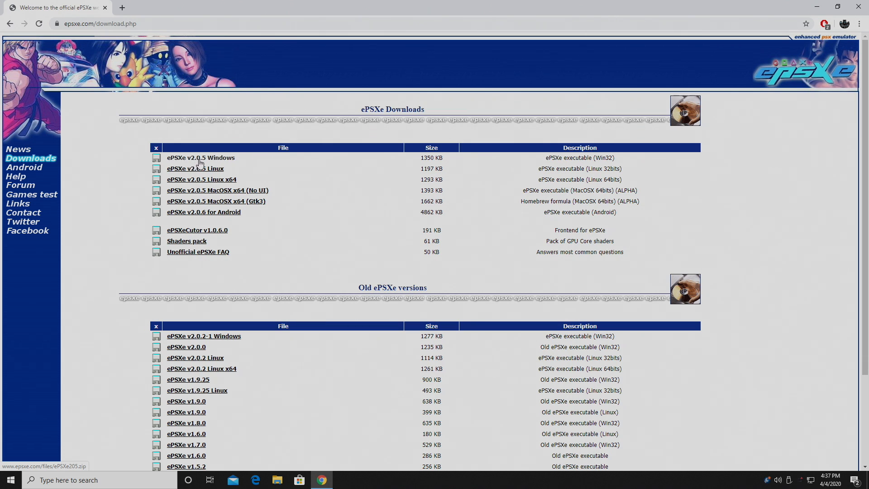
{"action": "mouse_move", "coordinate": [226, 162]}
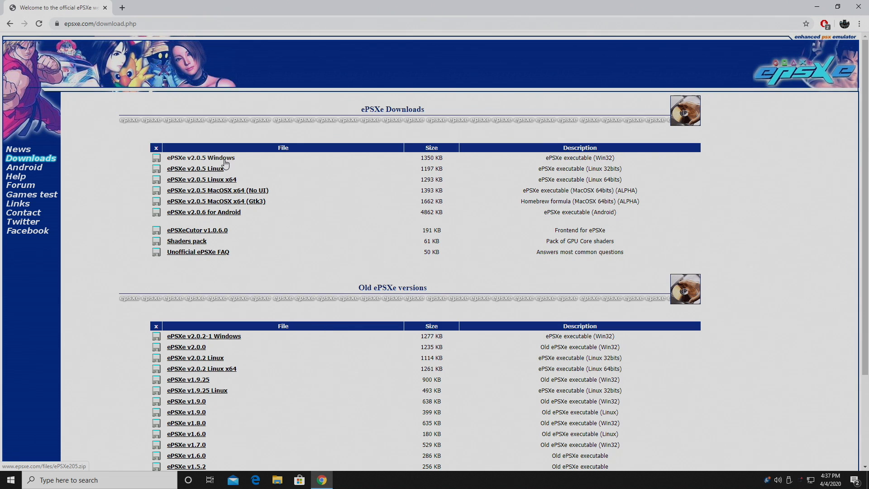
{"action": "left_click", "coordinate": [201, 158]}
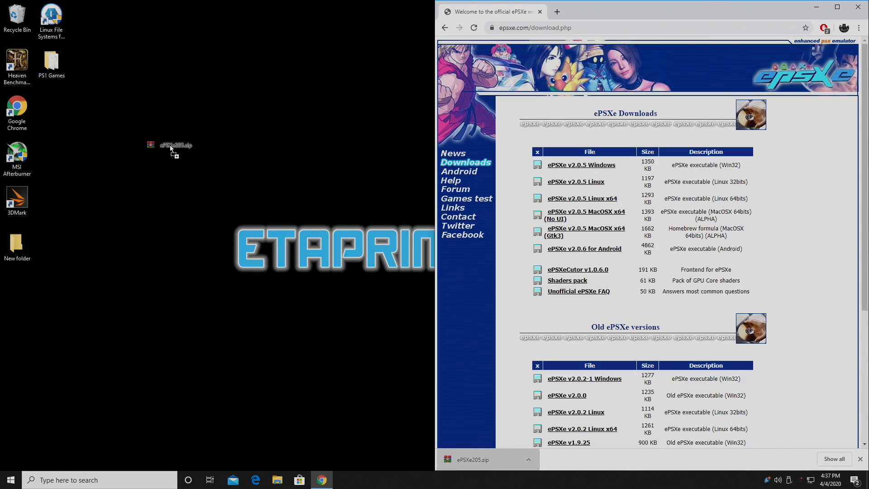
Step: Extract ePSXe205.zip into an ePSXe205 desktop folder, open it and select ePSXe.exe
{"action": "left_click_drag", "start_coordinate": [172, 145], "coordinate": [189, 154]}
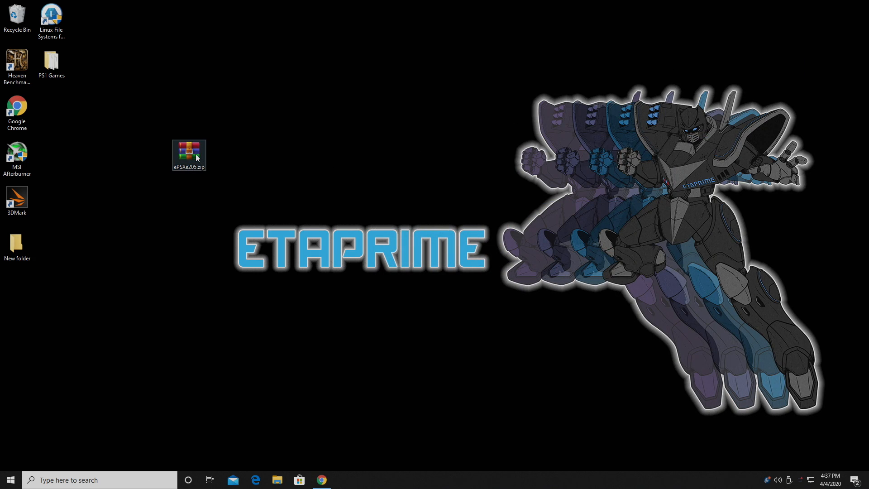
{"action": "right_click", "coordinate": [188, 155]}
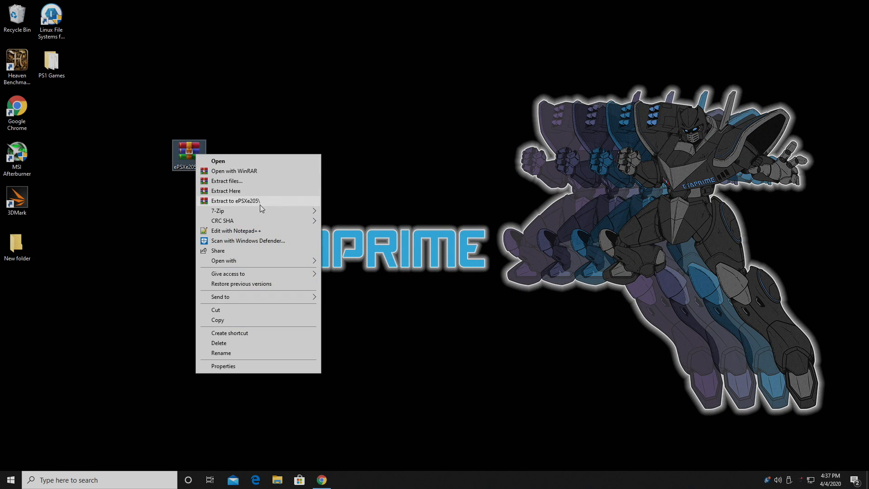
{"action": "left_click", "coordinate": [226, 190]}
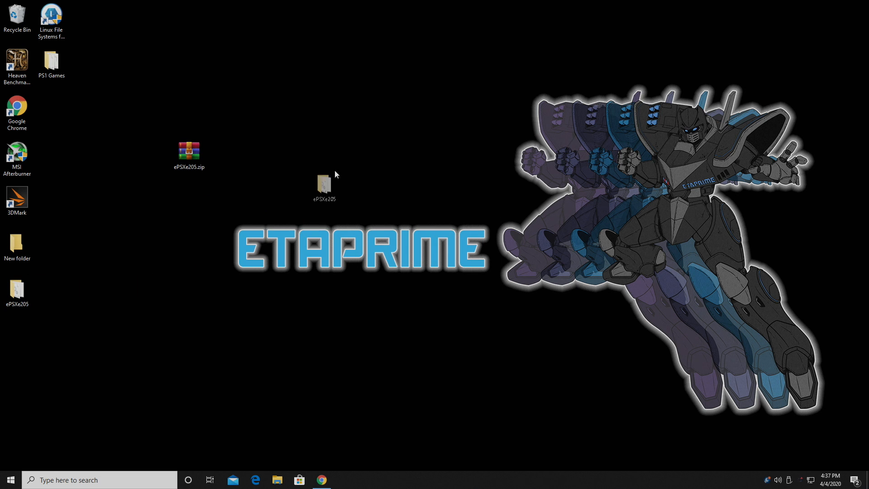
{"action": "double_click", "coordinate": [324, 183]}
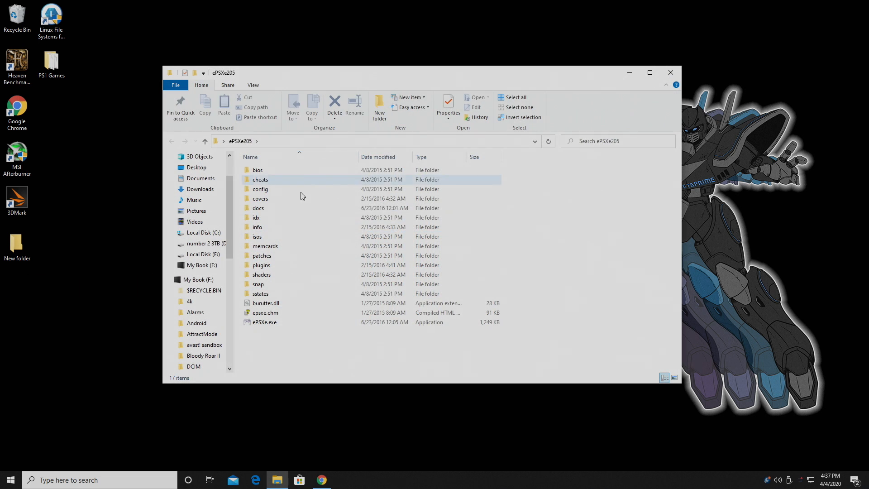
{"action": "mouse_move", "coordinate": [265, 321]}
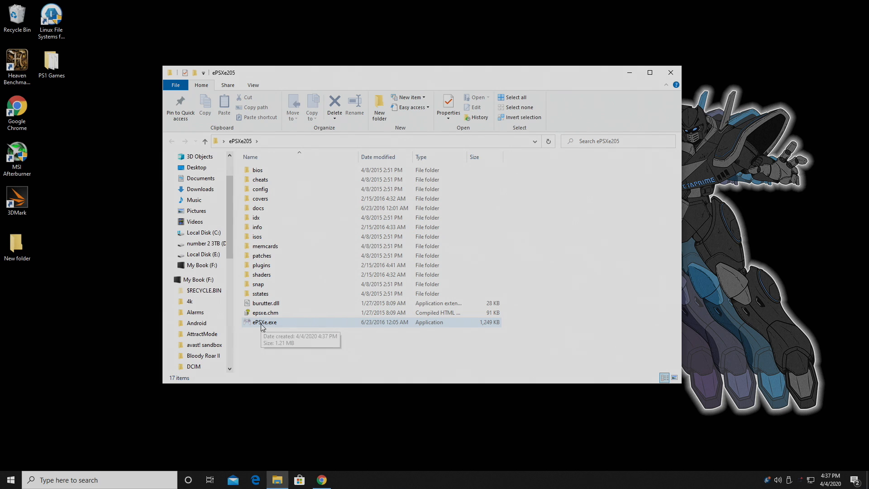
{"action": "mouse_move", "coordinate": [435, 326]}
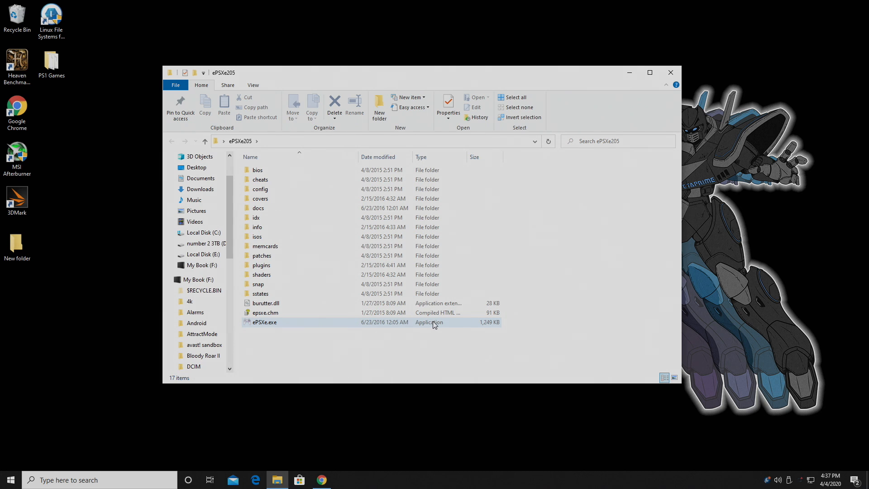
{"action": "left_click", "coordinate": [264, 321]}
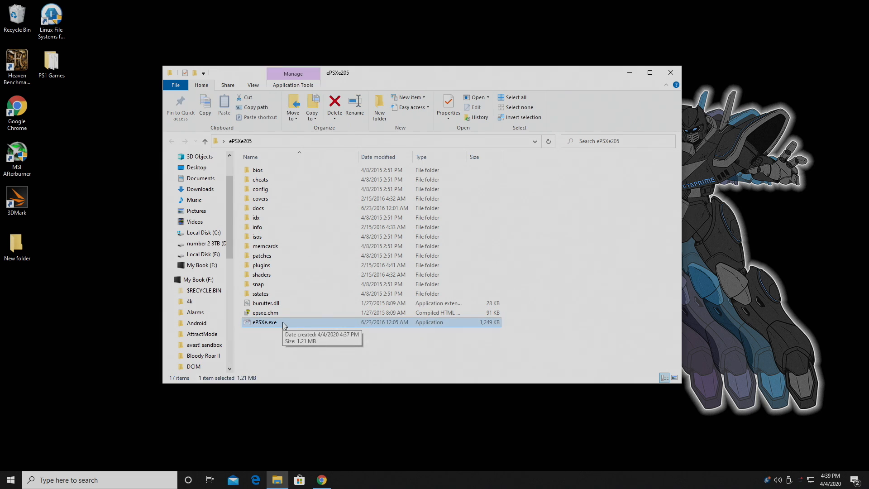
Step: Launch ePSXe, close its folder window, and accept the HLE BIOS in the setup wizard
{"action": "double_click", "coordinate": [263, 322]}
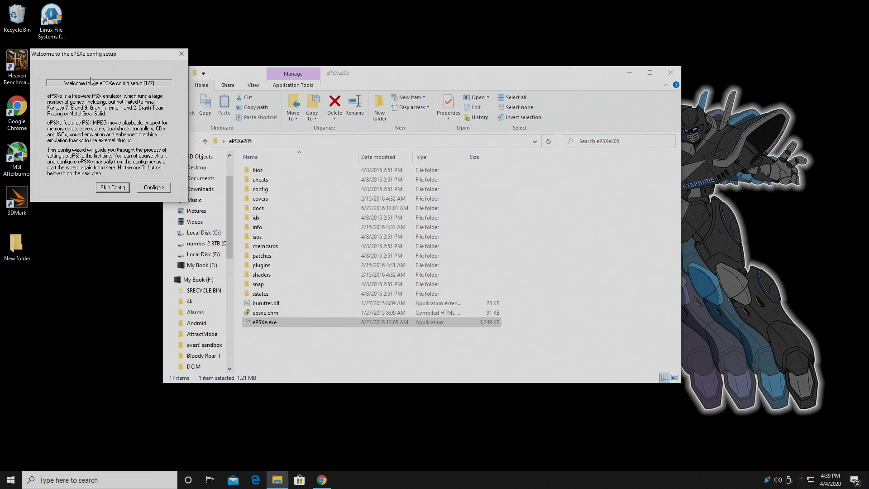
{"action": "left_click", "coordinate": [669, 72]}
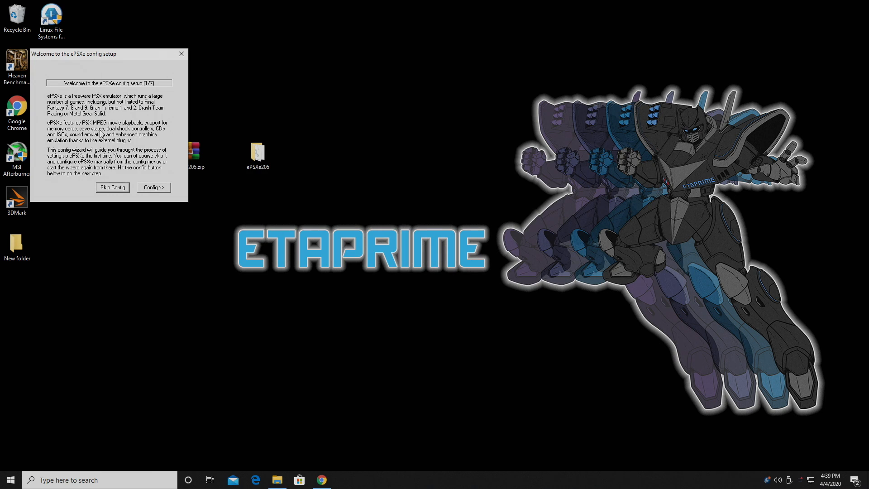
{"action": "left_click", "coordinate": [111, 188]}
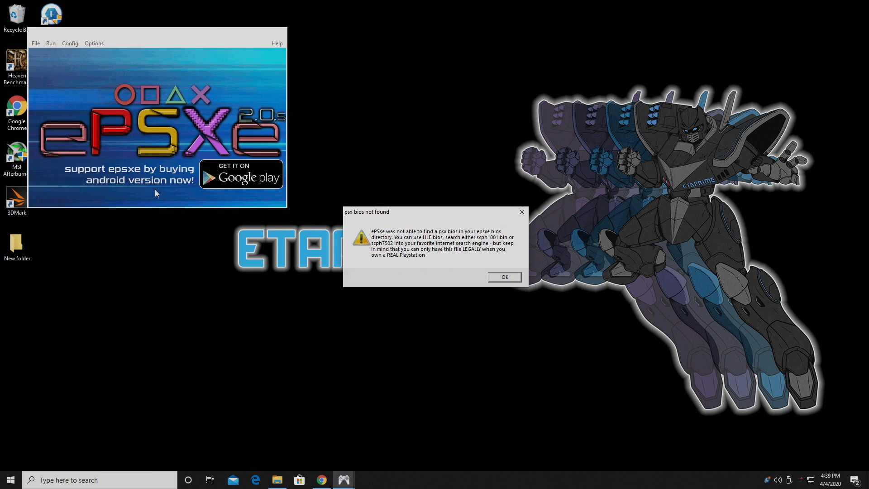
{"action": "left_click", "coordinate": [503, 276]}
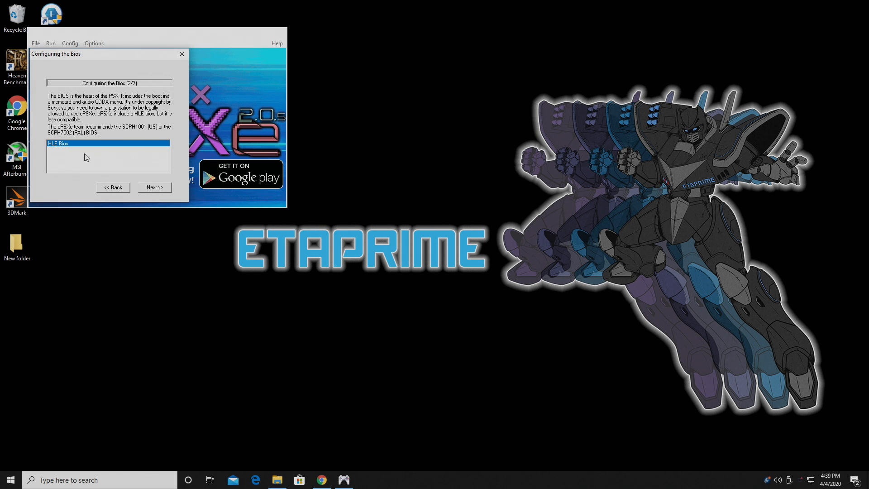
{"action": "left_click", "coordinate": [155, 187]}
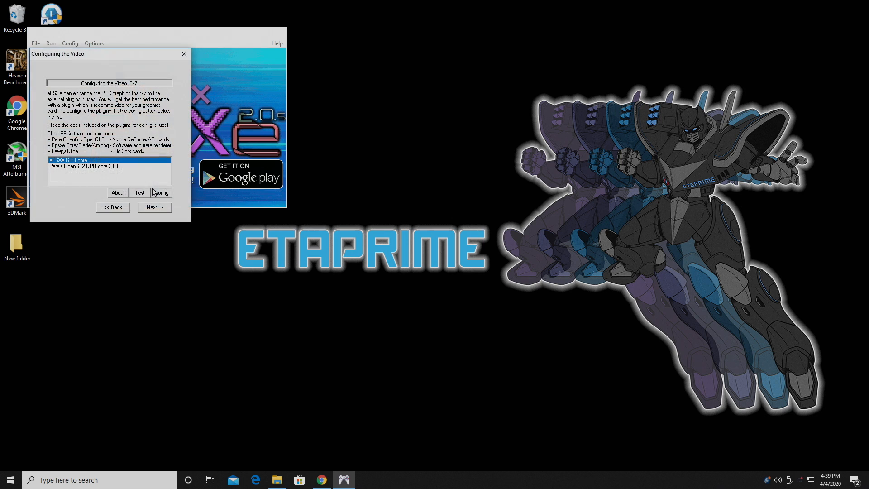
Step: Select Pete's OpenGL2 GPU core and continue past the sound and CD-ROM plugin pages
{"action": "left_click", "coordinate": [84, 165]}
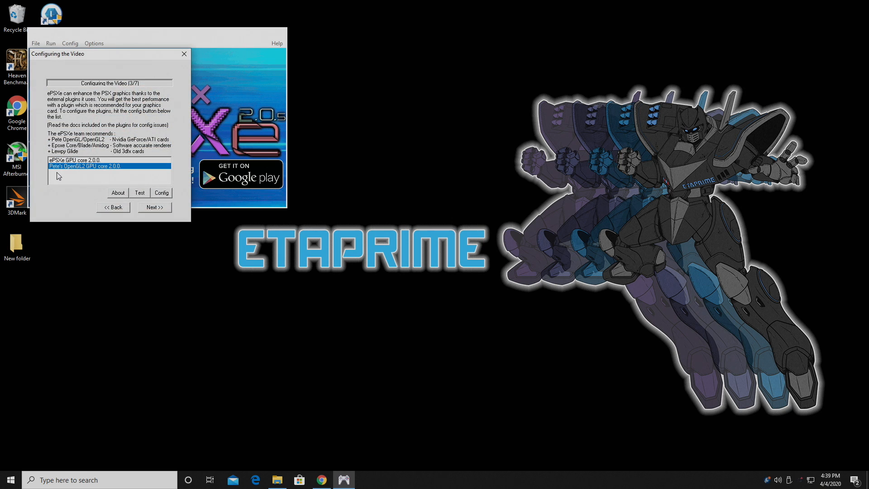
{"action": "mouse_move", "coordinate": [95, 176]}
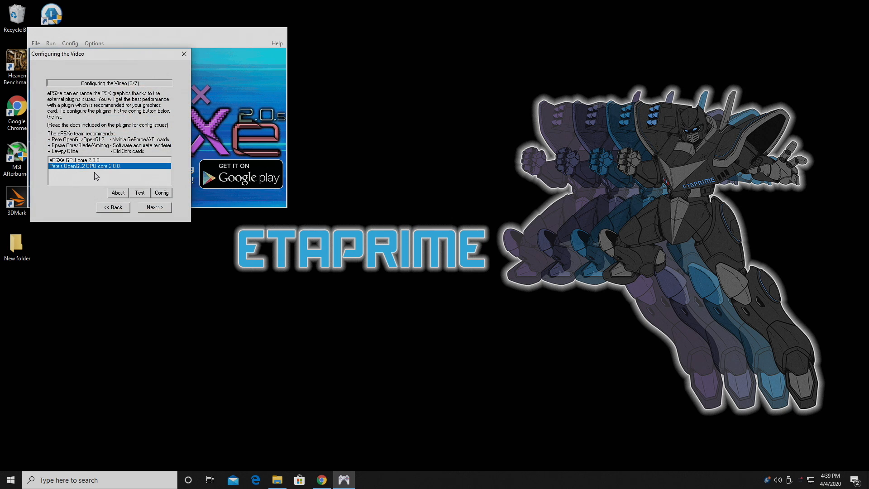
{"action": "mouse_move", "coordinate": [116, 176]}
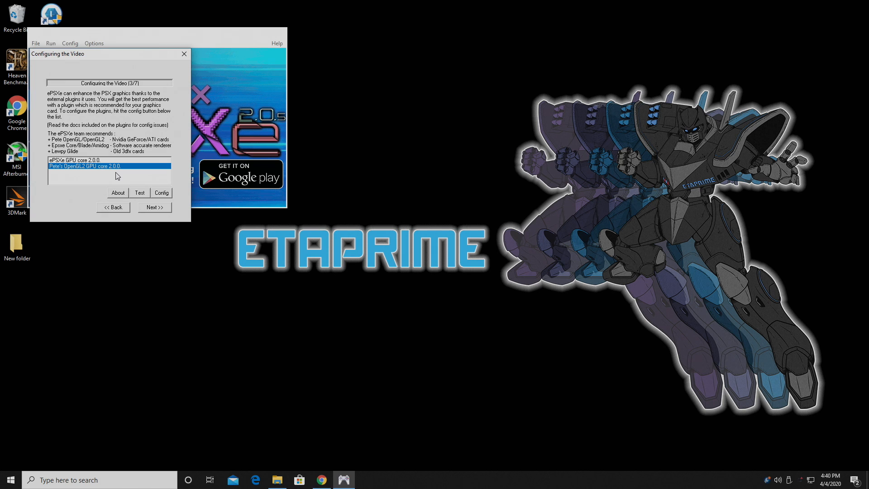
{"action": "left_click", "coordinate": [154, 207]}
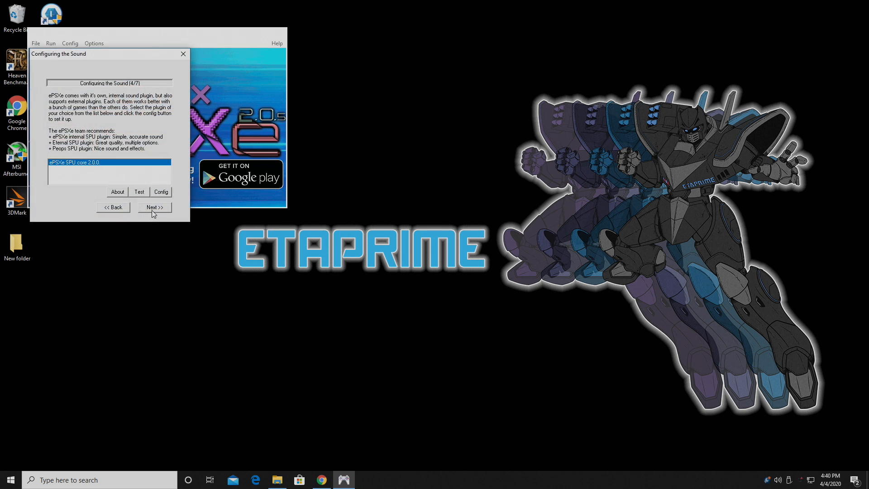
{"action": "mouse_move", "coordinate": [131, 206]}
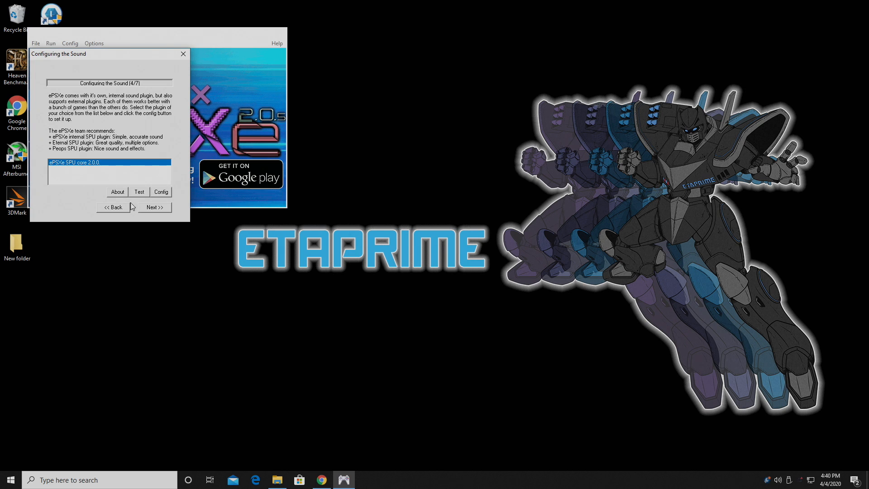
{"action": "left_click", "coordinate": [154, 207]}
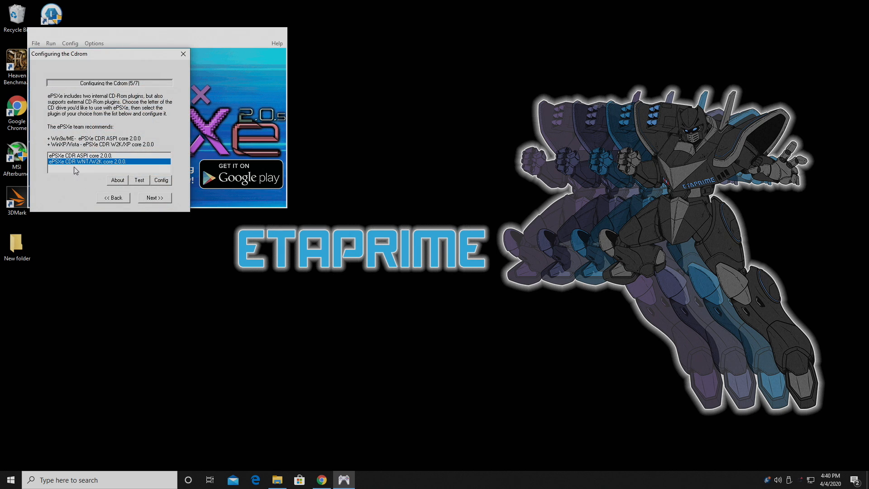
{"action": "mouse_move", "coordinate": [80, 168]}
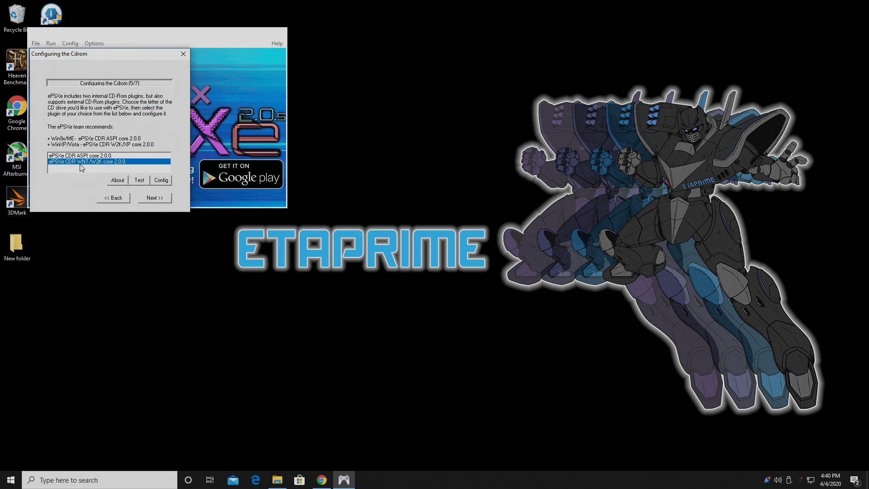
{"action": "left_click", "coordinate": [155, 198]}
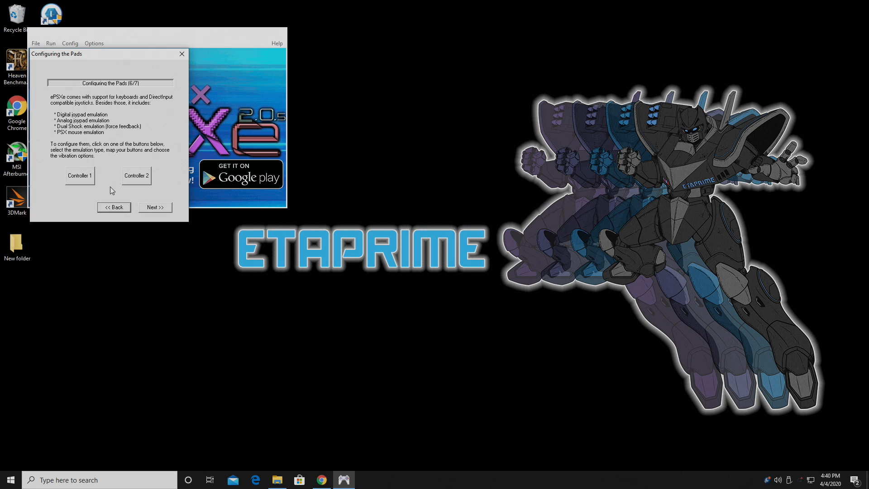
Step: Set controller 1's pad type to [SCPH-1200] DualShock (F5)
{"action": "left_click", "coordinate": [79, 175]}
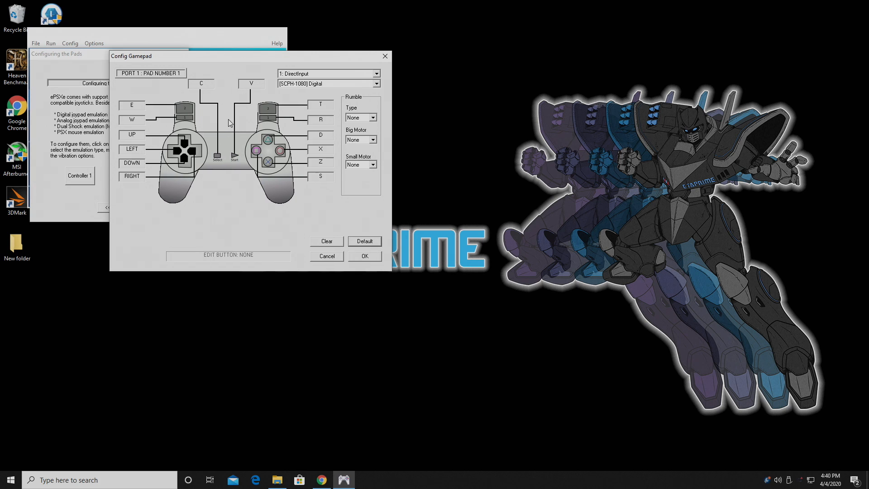
{"action": "mouse_move", "coordinate": [210, 132]}
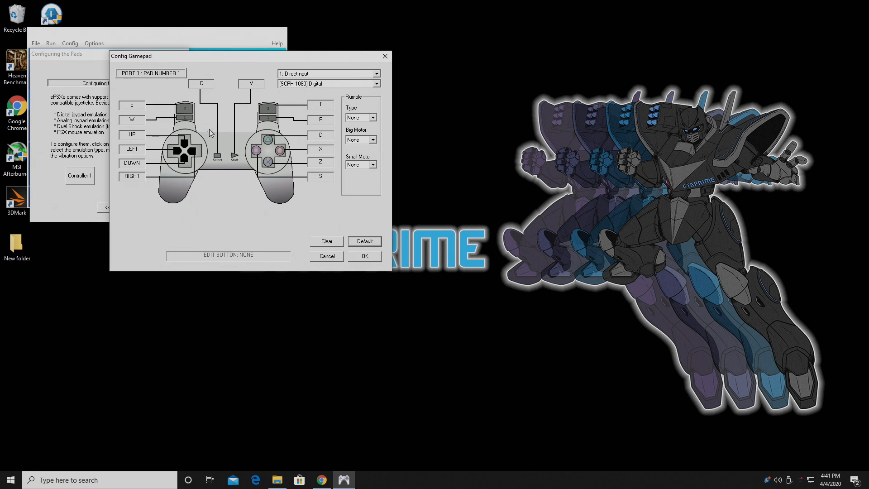
{"action": "mouse_move", "coordinate": [225, 187]}
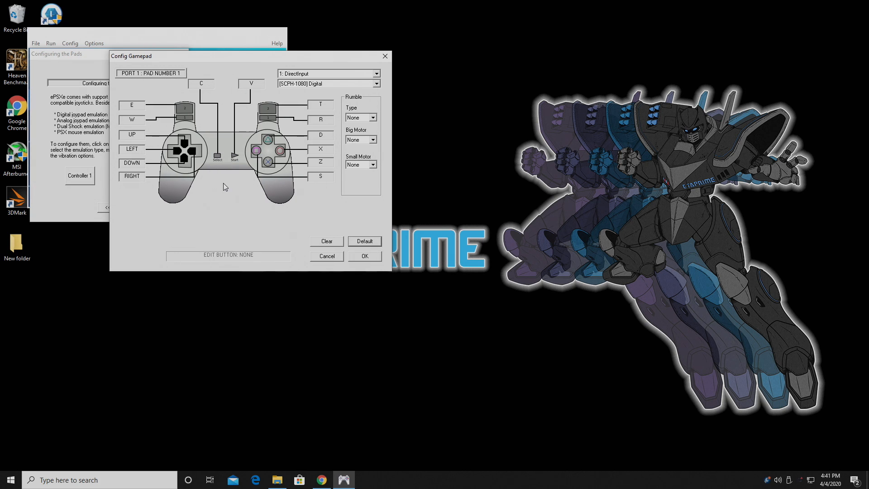
{"action": "mouse_move", "coordinate": [352, 98]}
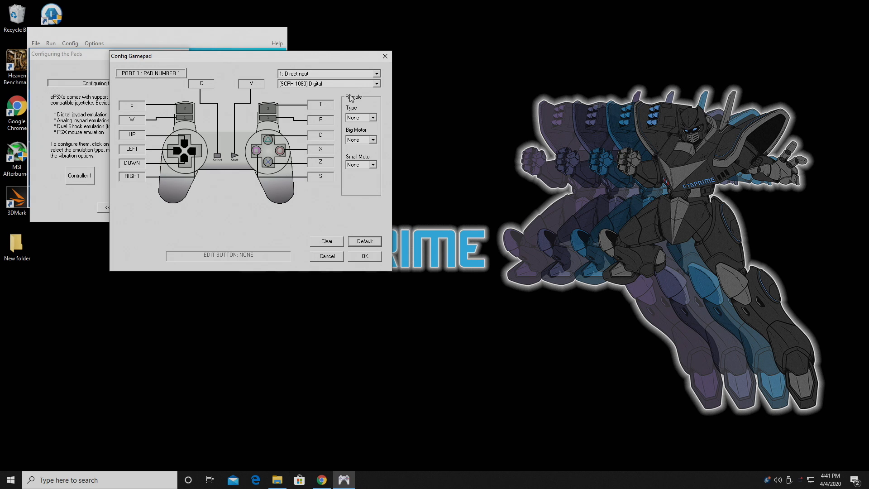
{"action": "left_click", "coordinate": [375, 84]}
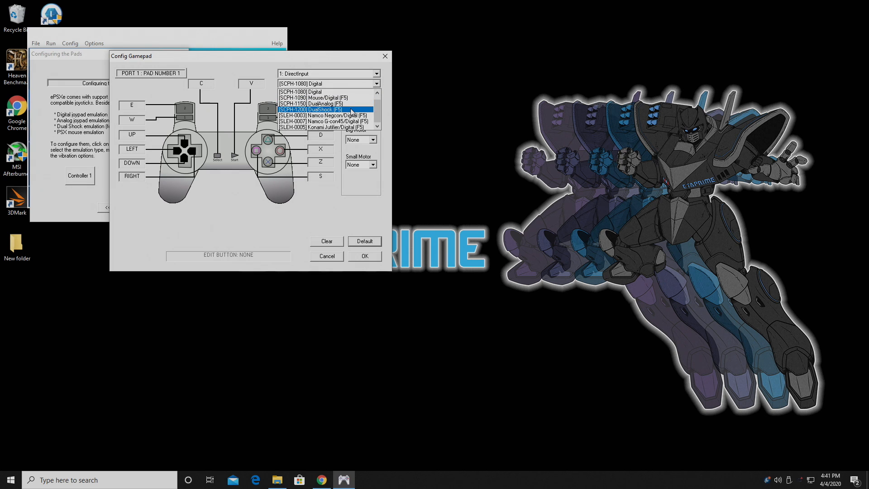
{"action": "left_click", "coordinate": [312, 109]}
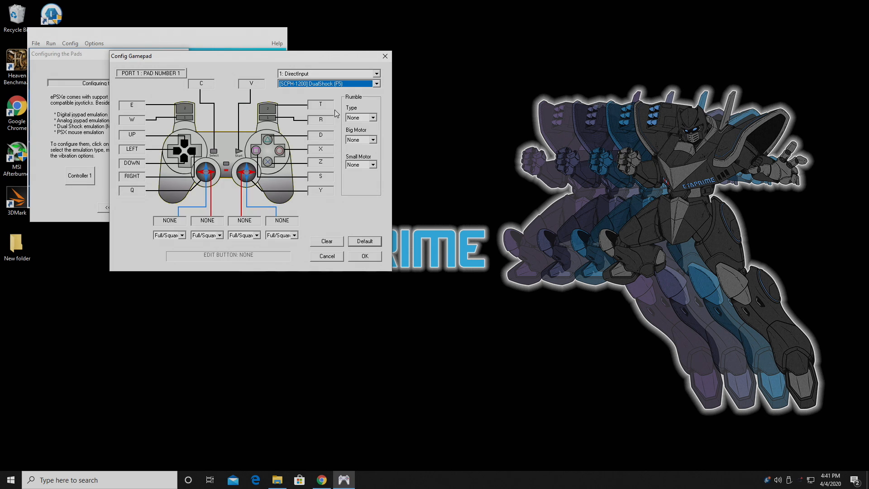
{"action": "mouse_move", "coordinate": [275, 199]}
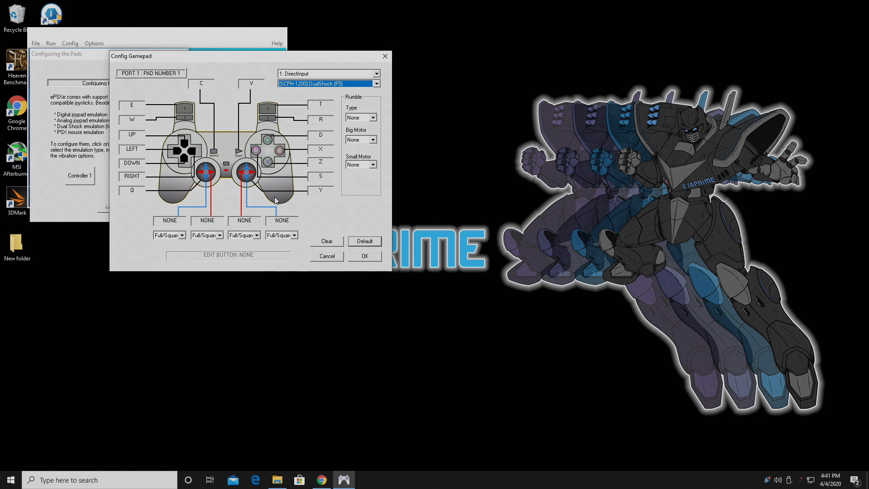
Step: Bind controller 1's L2, shoulder and remaining buttons to gamepad inputs, then confirm with OK
{"action": "left_click", "coordinate": [271, 138]}
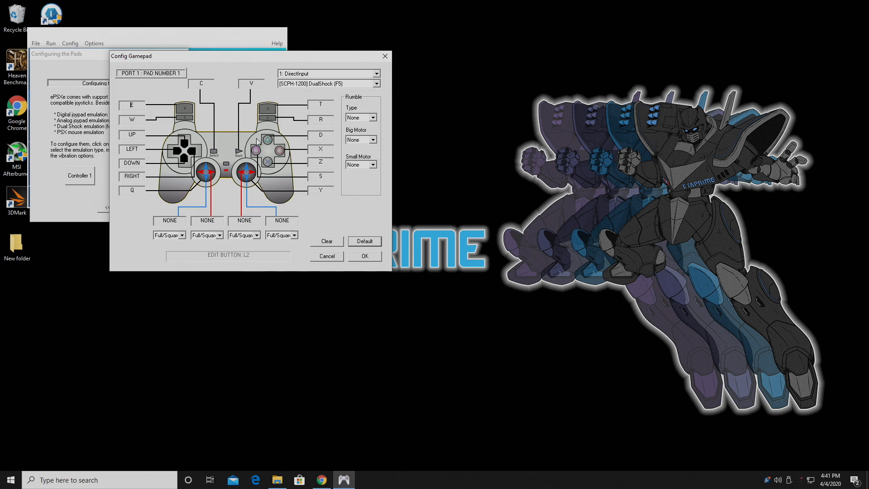
{"action": "mouse_move", "coordinate": [185, 111]}
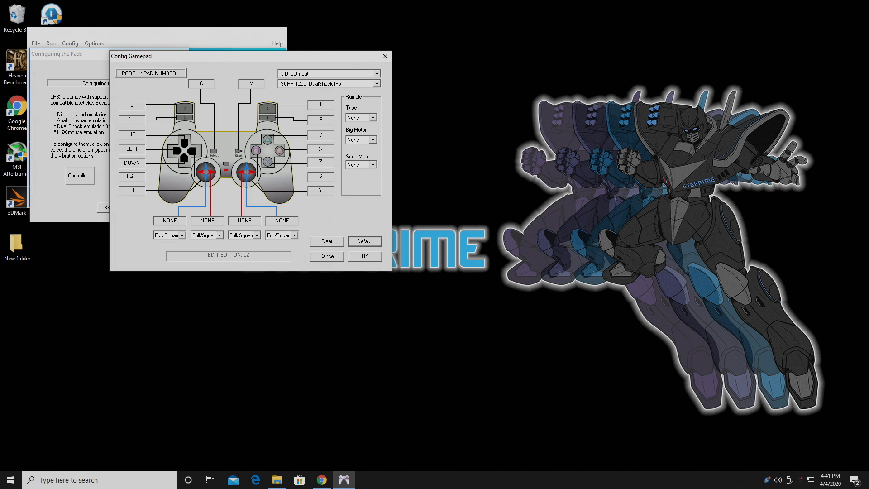
{"action": "left_click", "coordinate": [131, 105]}
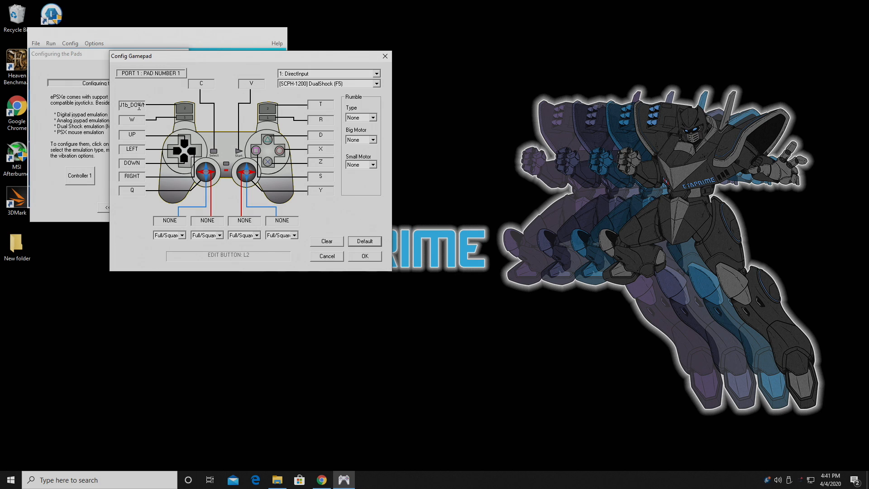
{"action": "left_click", "coordinate": [131, 121]}
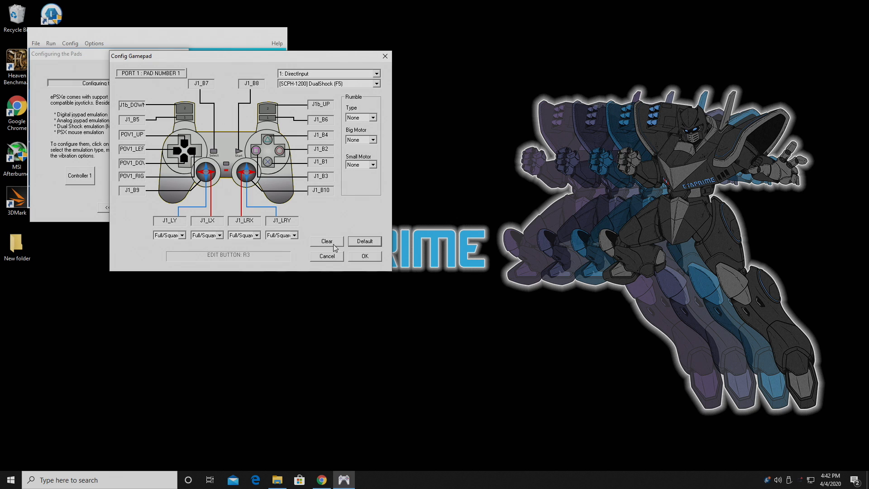
{"action": "left_click", "coordinate": [364, 256]}
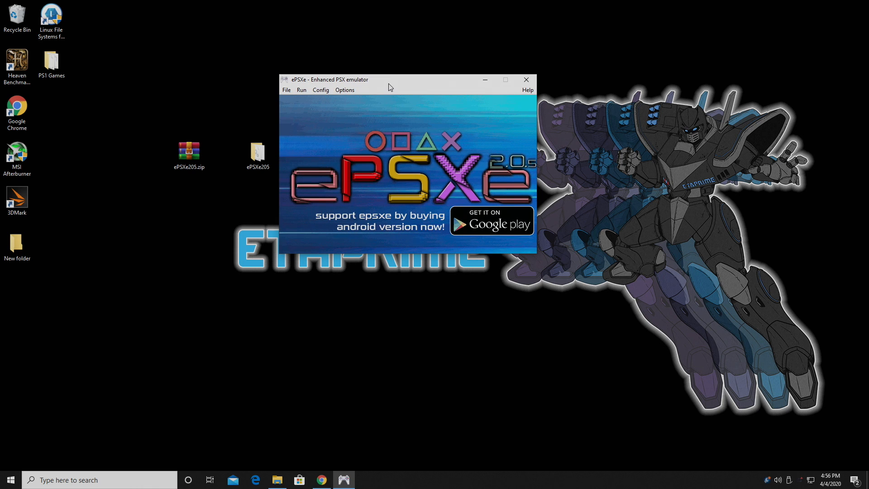
{"action": "mouse_move", "coordinate": [377, 126]}
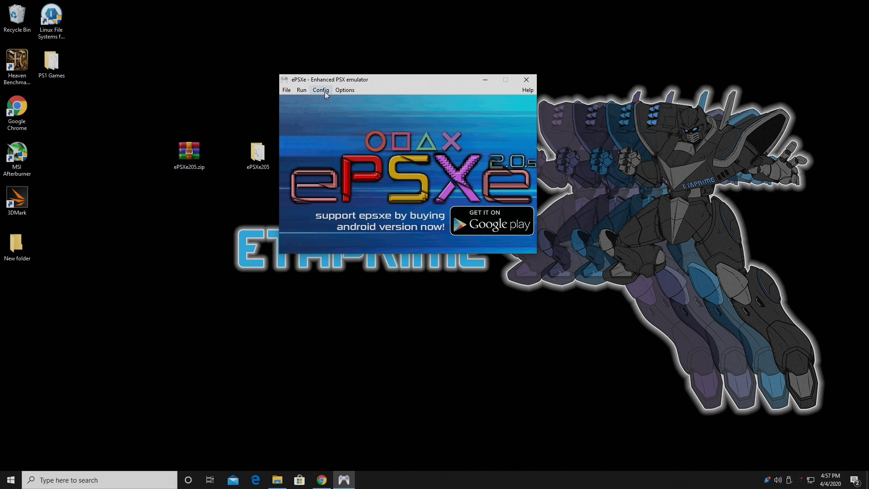
Step: Open the Config menu in ePSXe's main window
{"action": "left_click", "coordinate": [320, 90]}
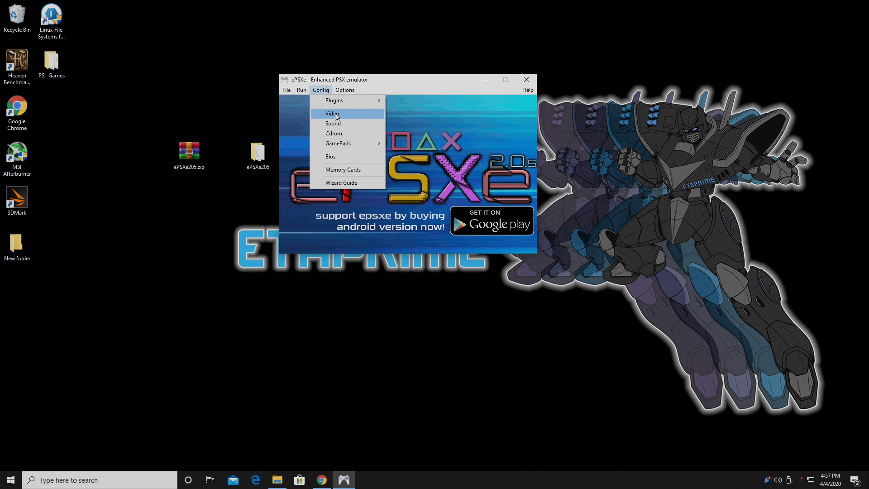
Step: In Pete GL2 video settings, apply the Fast then Nice defaults and choose fullscreen mode
{"action": "left_click", "coordinate": [333, 114]}
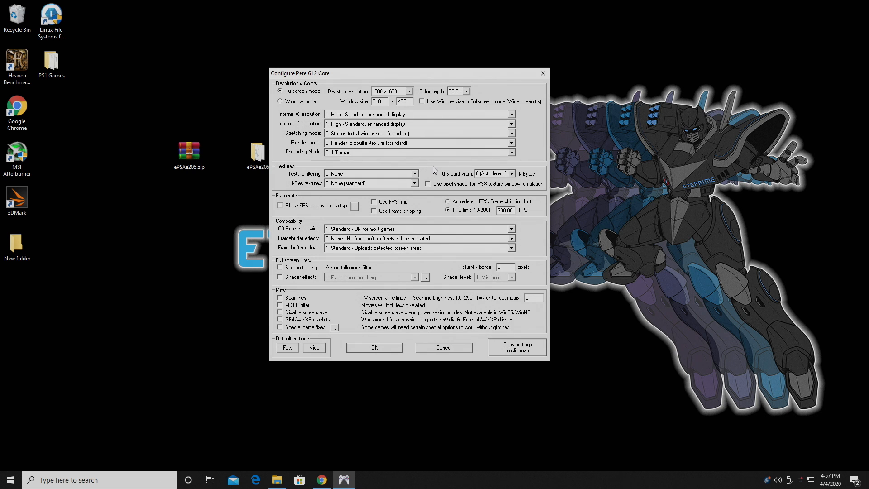
{"action": "mouse_move", "coordinate": [343, 409]}
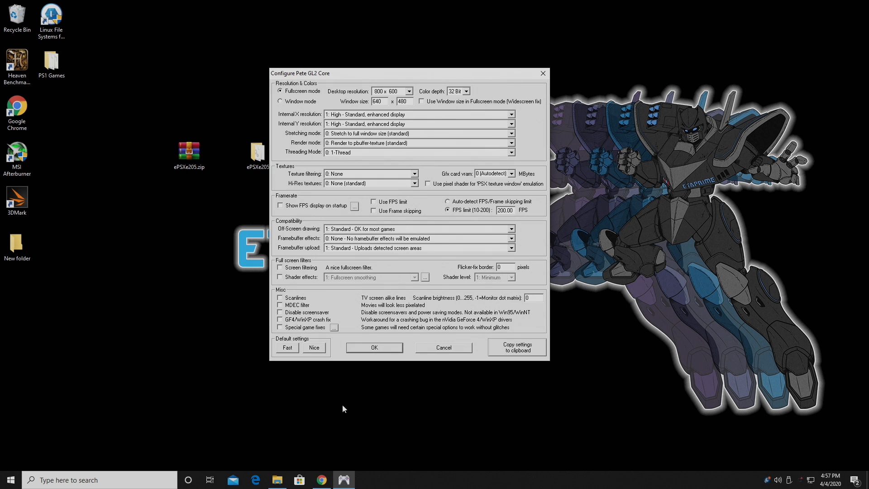
{"action": "mouse_move", "coordinate": [311, 342]}
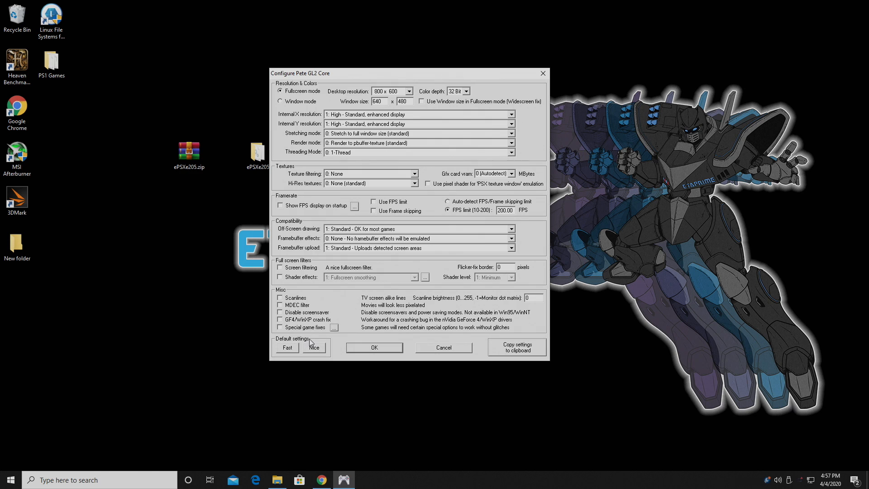
{"action": "left_click", "coordinate": [287, 348]}
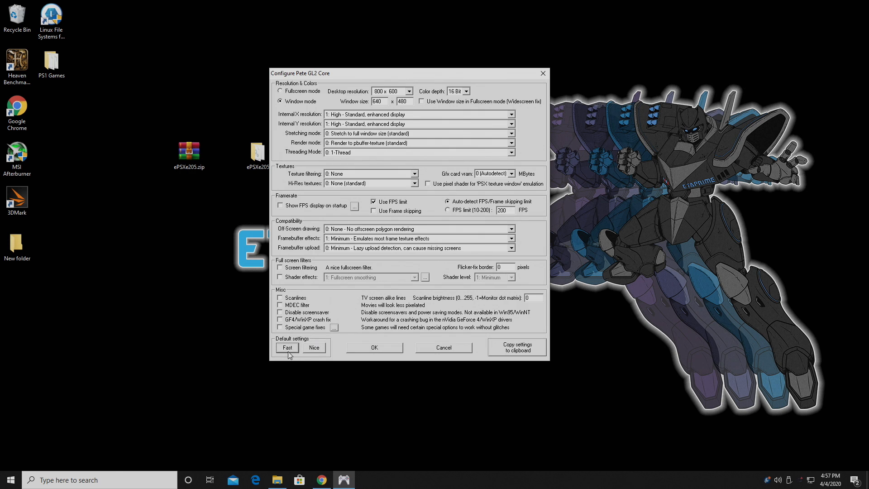
{"action": "left_click", "coordinate": [314, 348]}
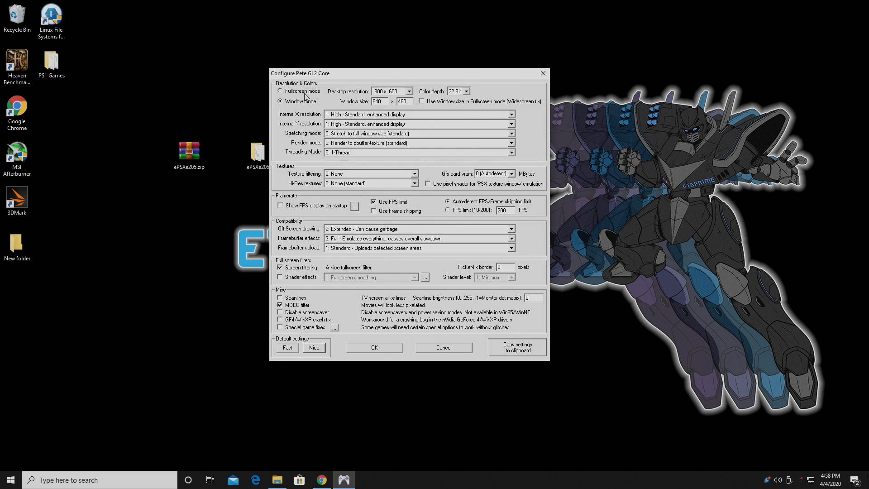
{"action": "mouse_move", "coordinate": [283, 92]}
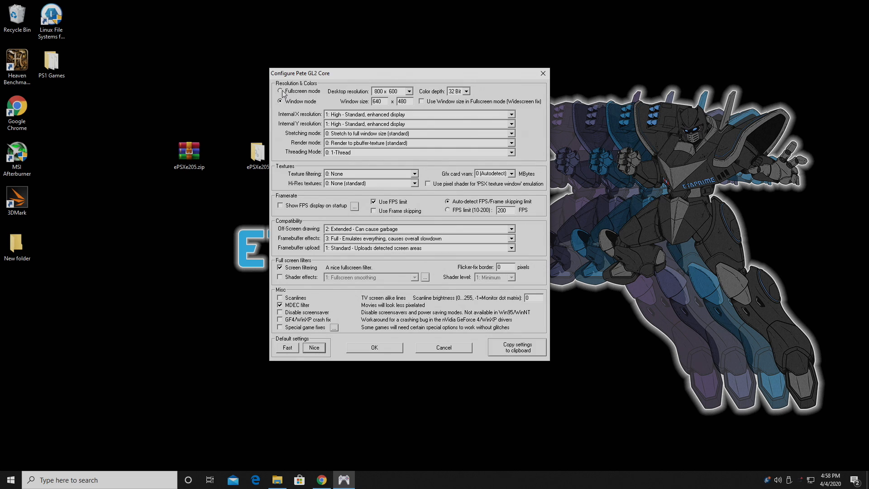
{"action": "left_click", "coordinate": [278, 91]}
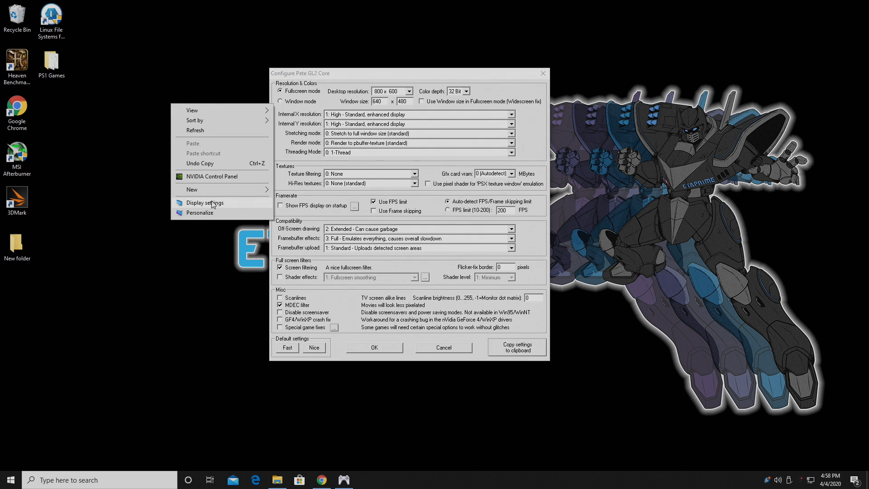
{"action": "left_click", "coordinate": [205, 203]}
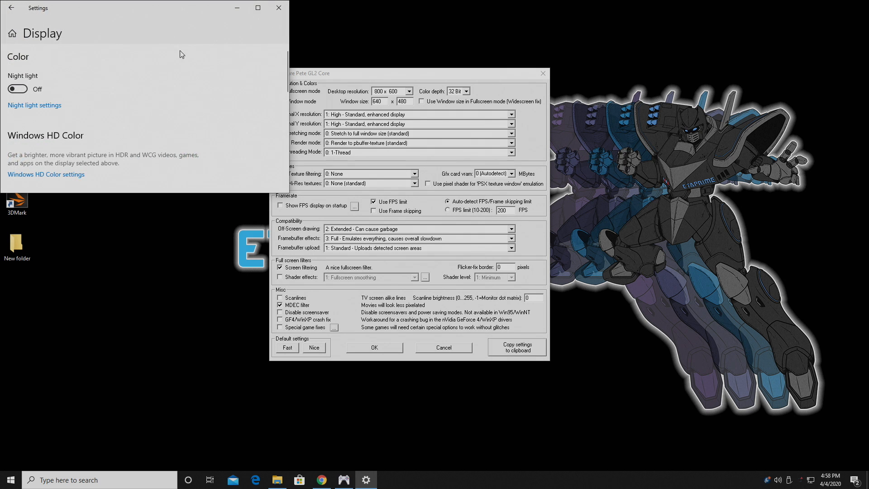
{"action": "left_click", "coordinate": [257, 8]}
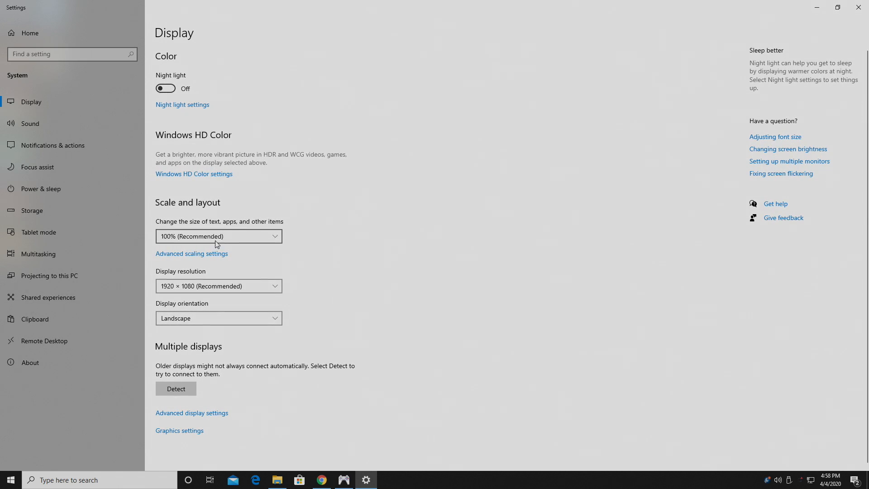
{"action": "left_click", "coordinate": [217, 235]}
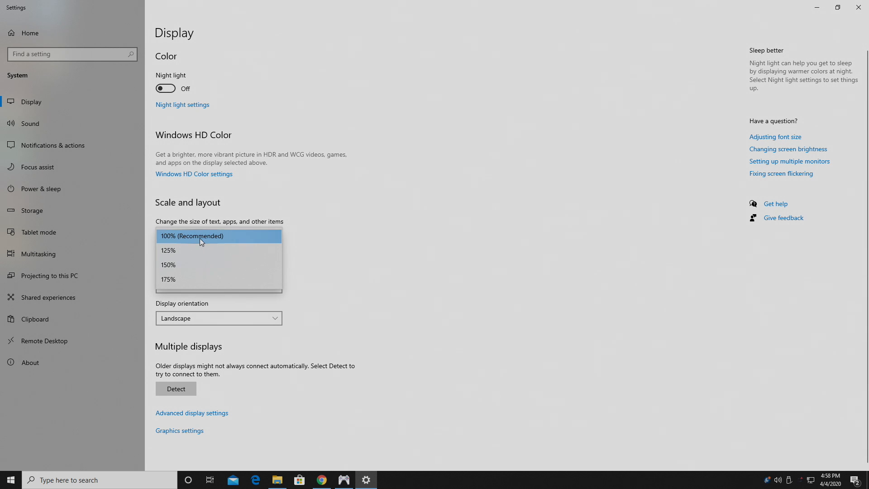
{"action": "mouse_move", "coordinate": [199, 249]}
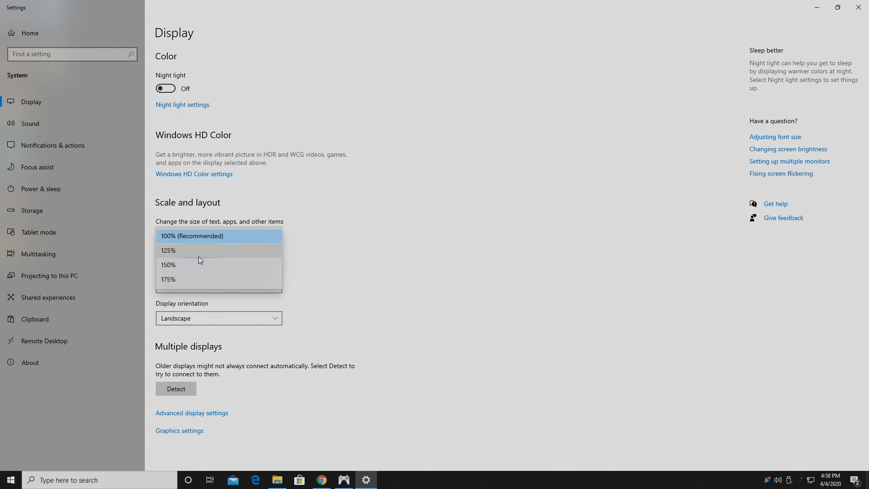
{"action": "mouse_move", "coordinate": [189, 252]}
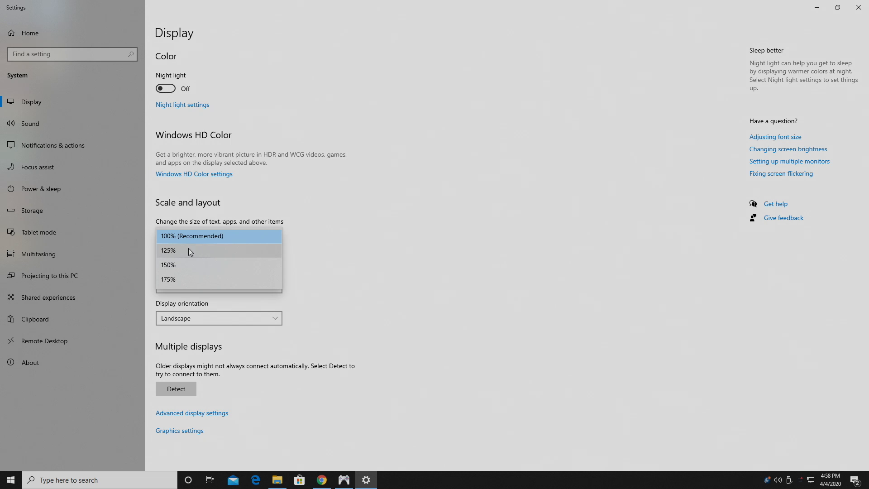
{"action": "left_click", "coordinate": [191, 235]}
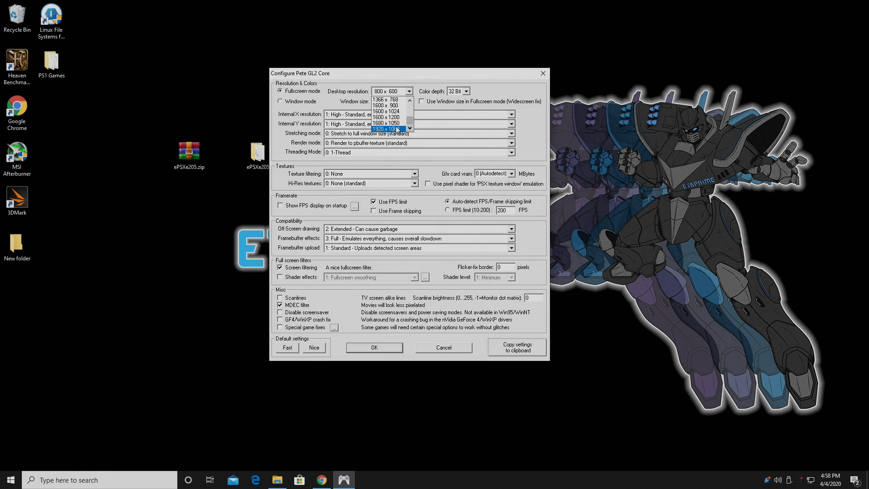
Step: Set desktop resolution 1920x1080, internal X resolution Very high, internal Y Ultra high
{"action": "left_click", "coordinate": [383, 129]}
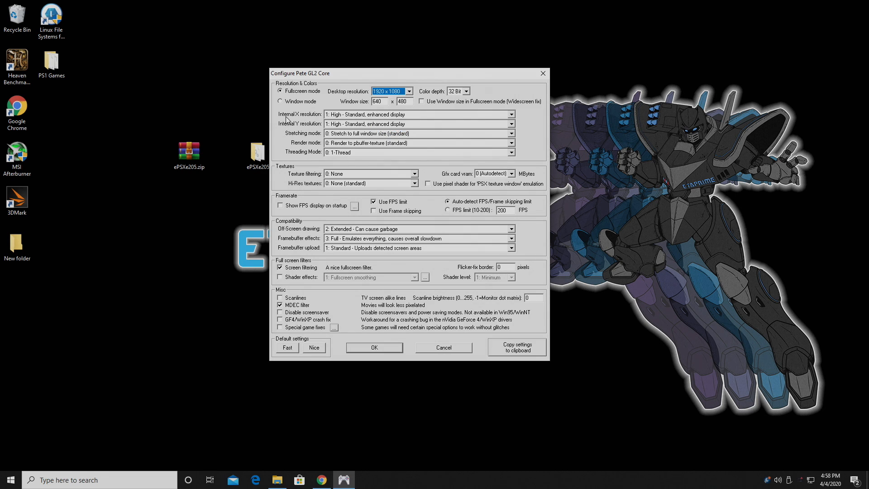
{"action": "mouse_move", "coordinate": [511, 116]}
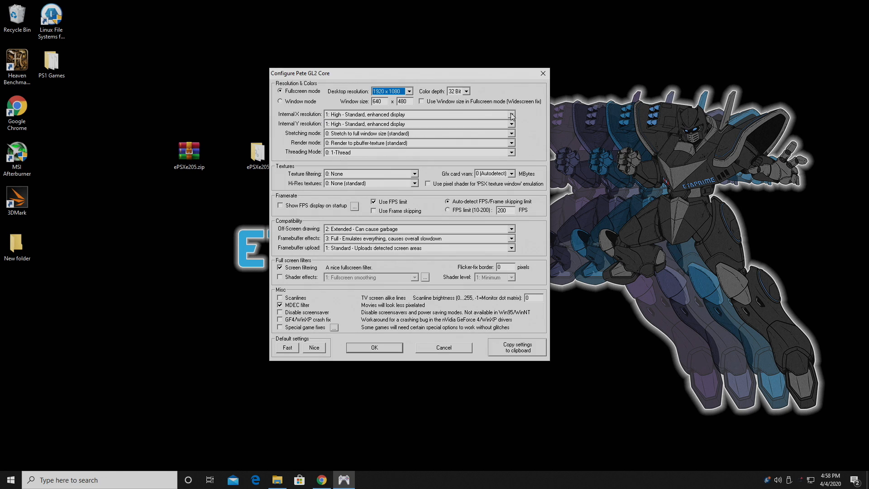
{"action": "left_click", "coordinate": [509, 114]}
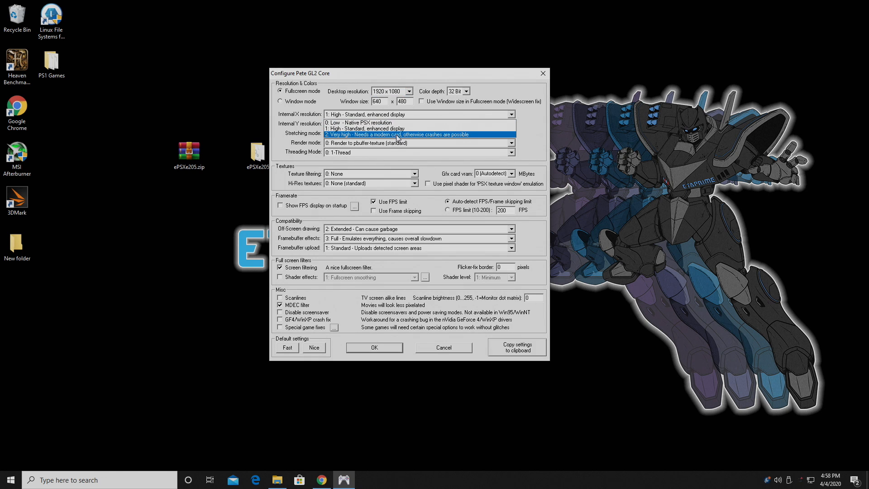
{"action": "left_click", "coordinate": [399, 134]}
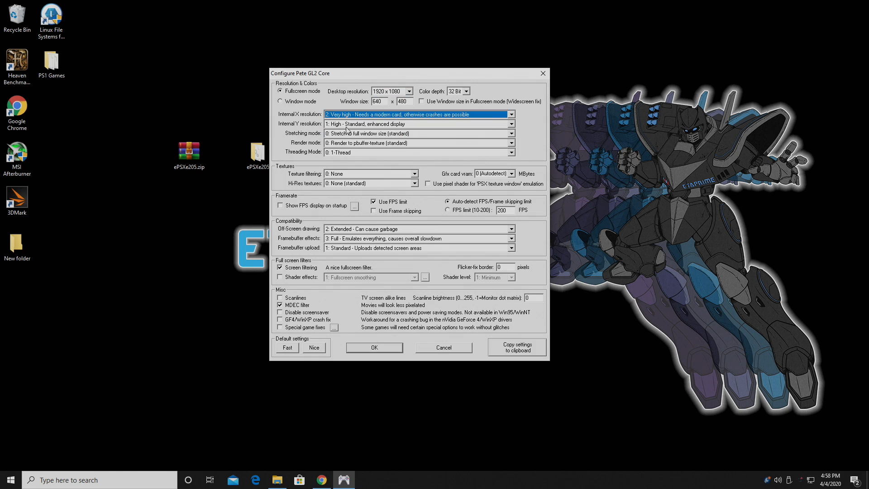
{"action": "left_click", "coordinate": [508, 114]}
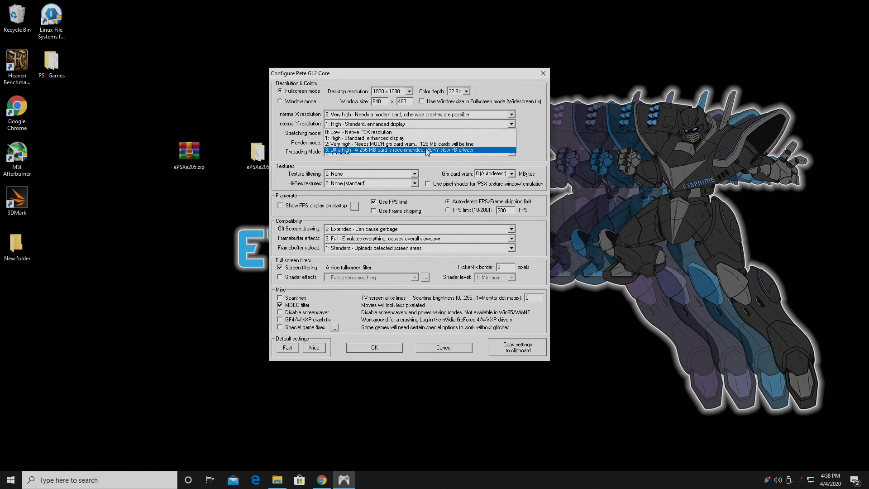
{"action": "left_click", "coordinate": [391, 149]}
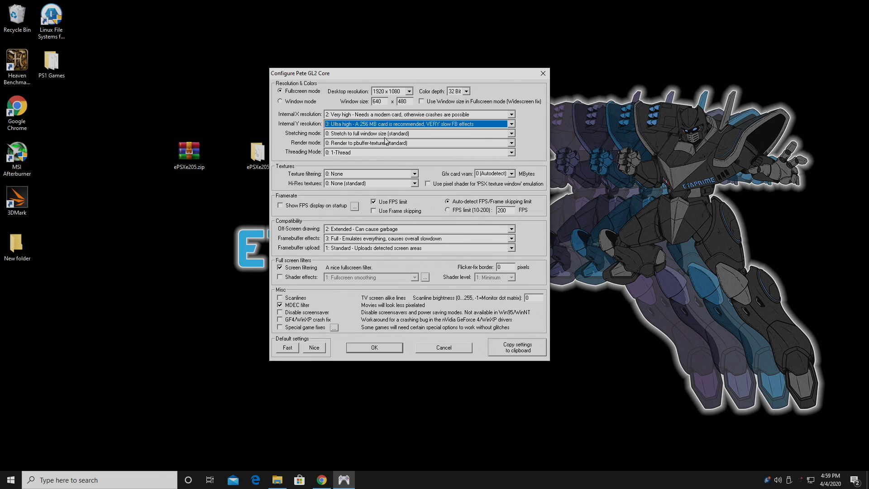
Step: Use 2 threads with more effects and 2xSaI hi-res textures, and show FPS on startup
{"action": "left_click", "coordinate": [508, 142]}
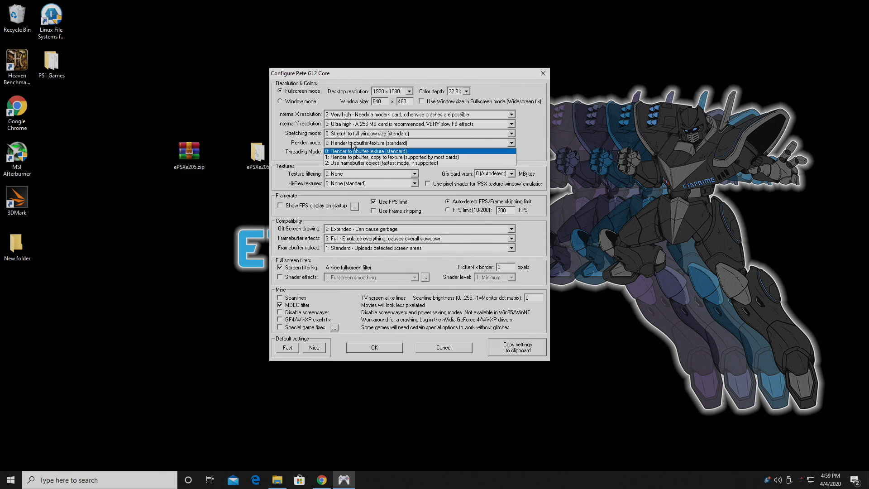
{"action": "mouse_move", "coordinate": [404, 163]}
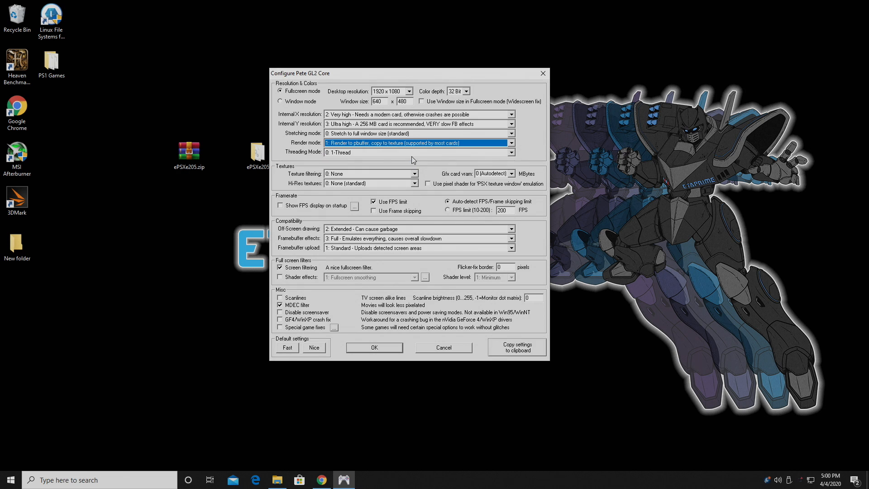
{"action": "left_click", "coordinate": [510, 152]}
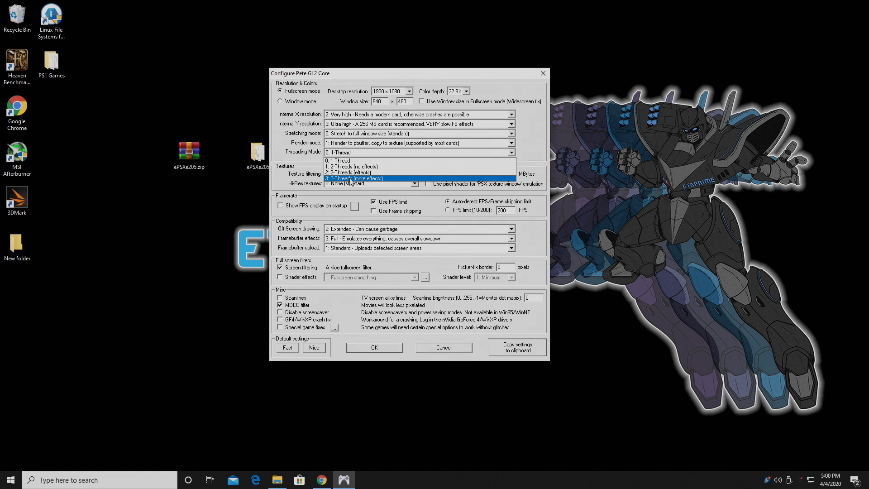
{"action": "left_click", "coordinate": [352, 178]}
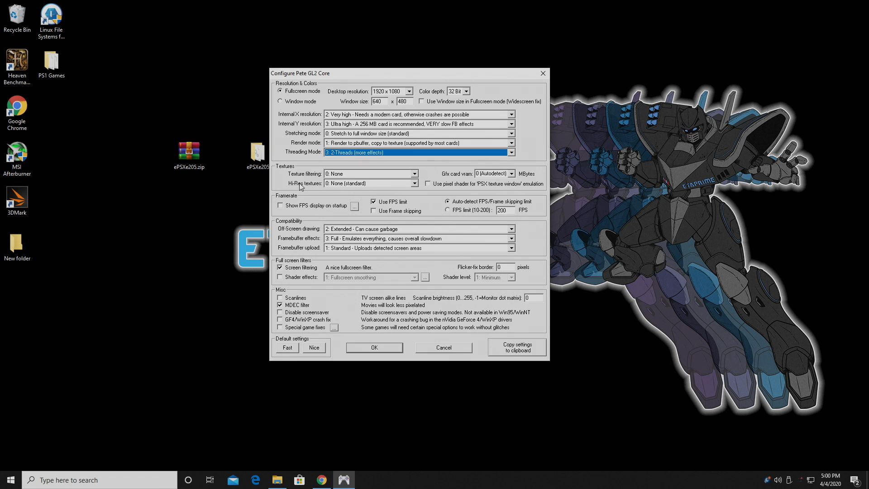
{"action": "mouse_move", "coordinate": [415, 176]}
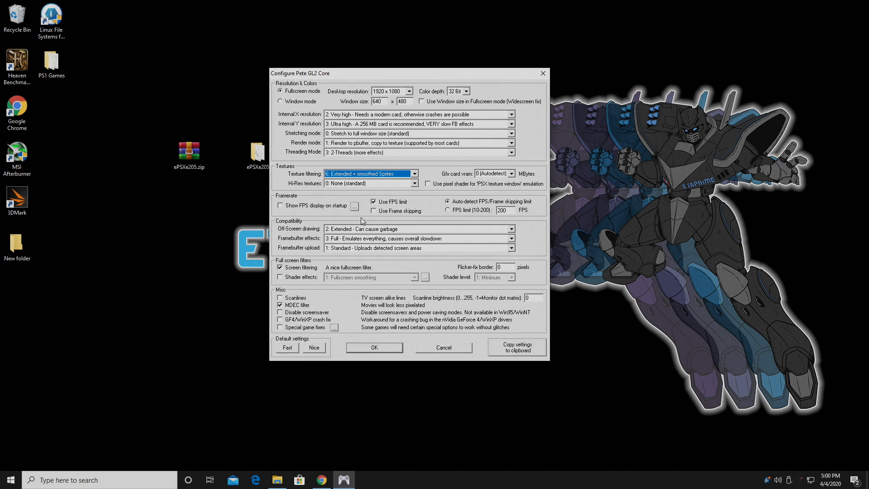
{"action": "mouse_move", "coordinate": [414, 188]}
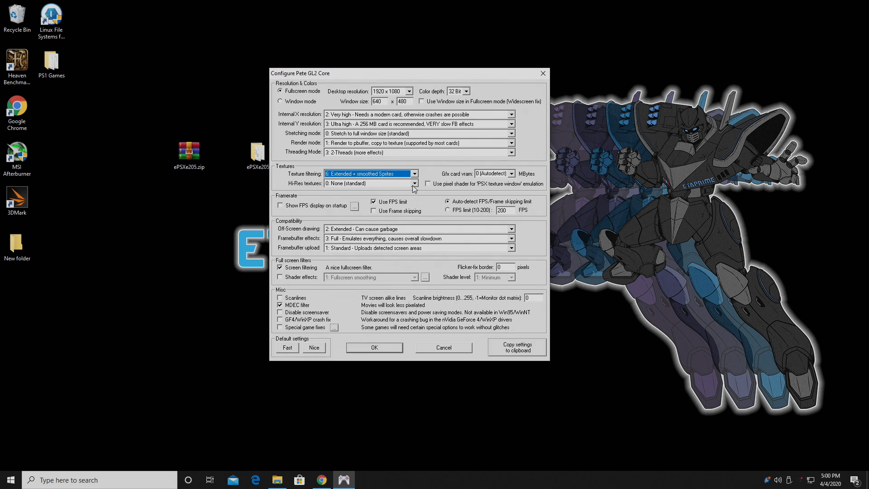
{"action": "left_click", "coordinate": [413, 183]}
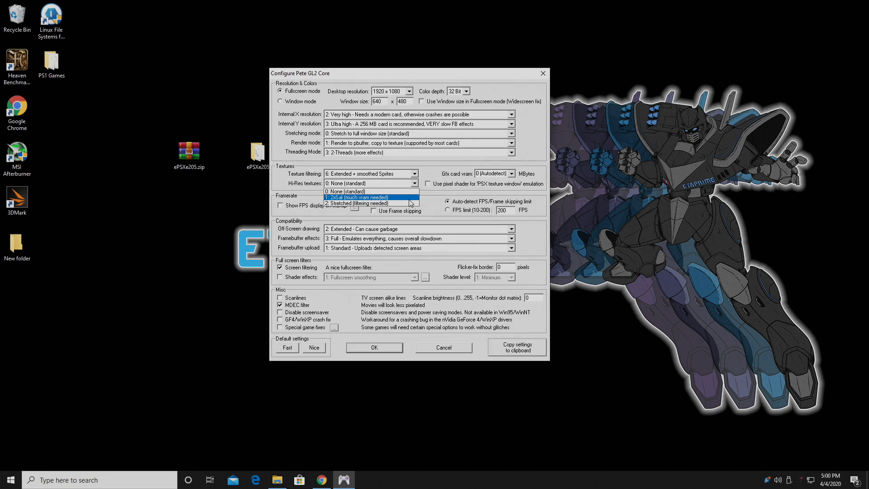
{"action": "left_click", "coordinate": [359, 197]}
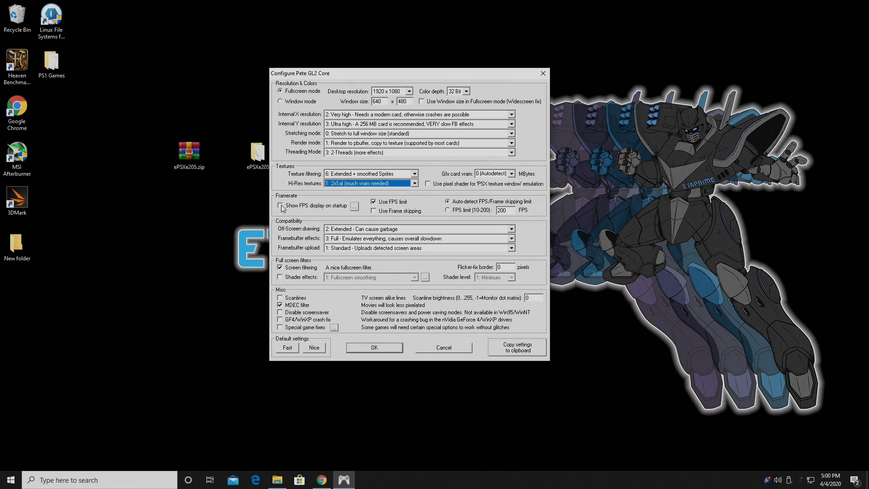
{"action": "left_click", "coordinate": [281, 205]}
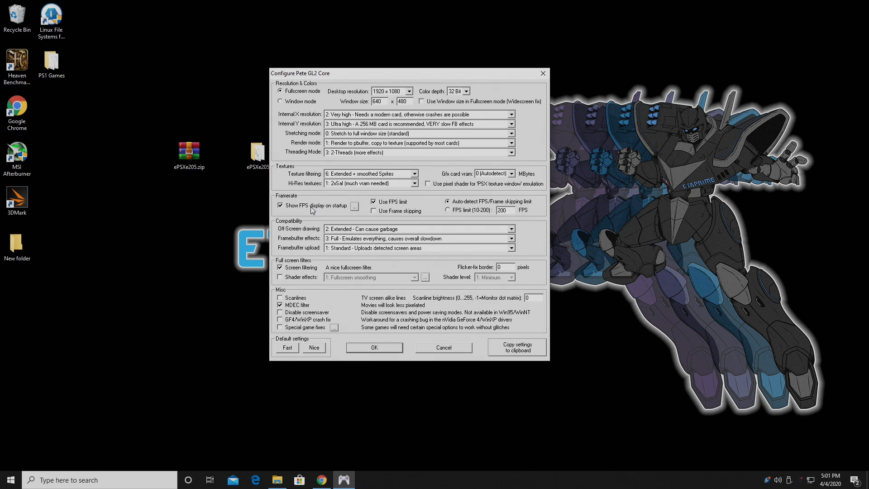
{"action": "mouse_move", "coordinate": [351, 231]}
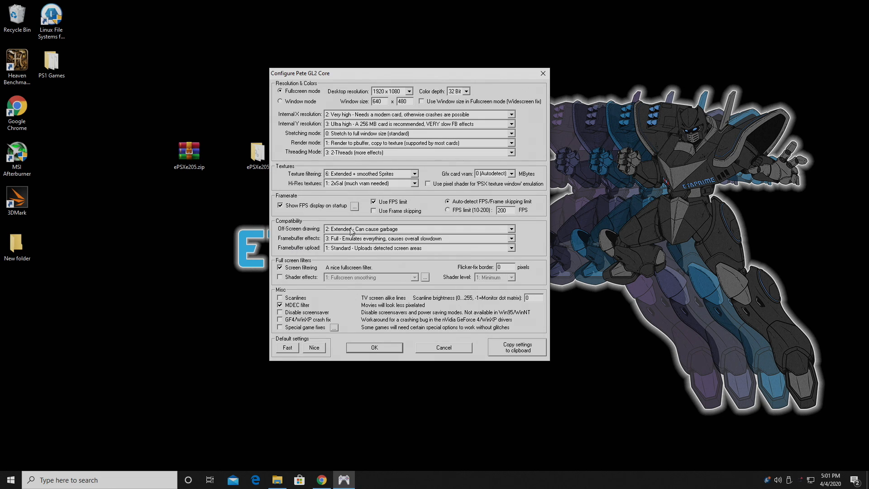
{"action": "mouse_move", "coordinate": [345, 251]}
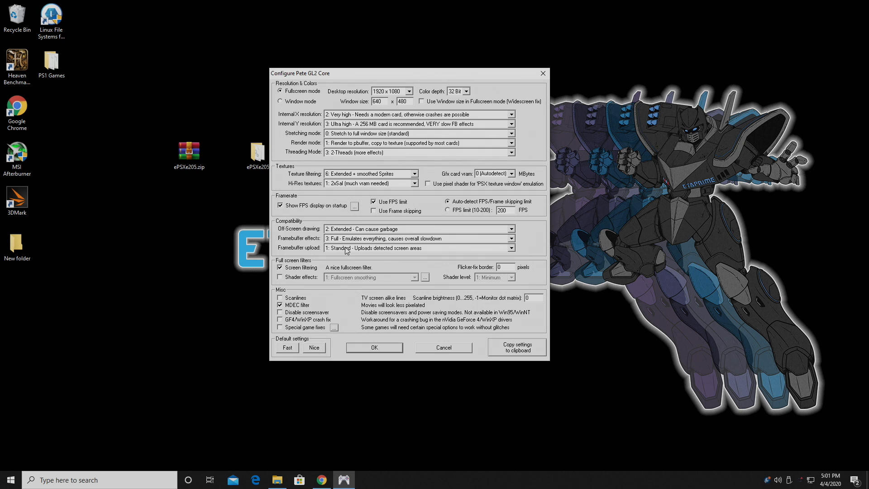
{"action": "mouse_move", "coordinate": [332, 253]}
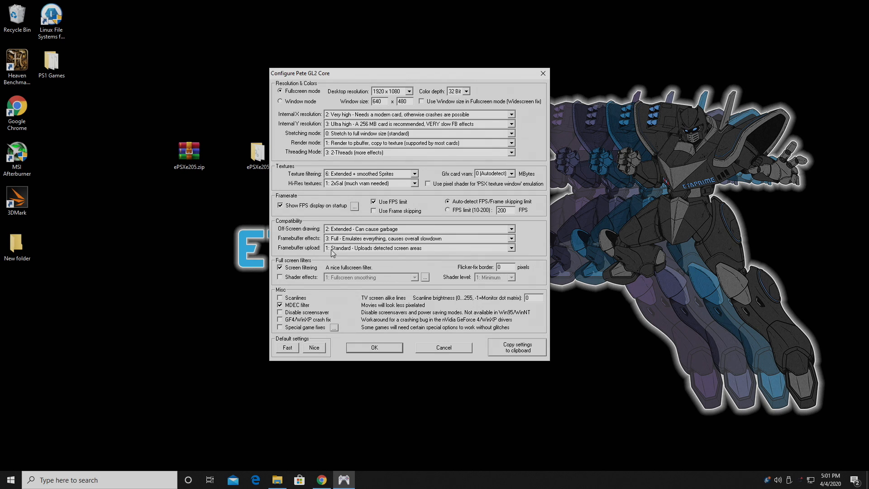
{"action": "mouse_move", "coordinate": [308, 282]}
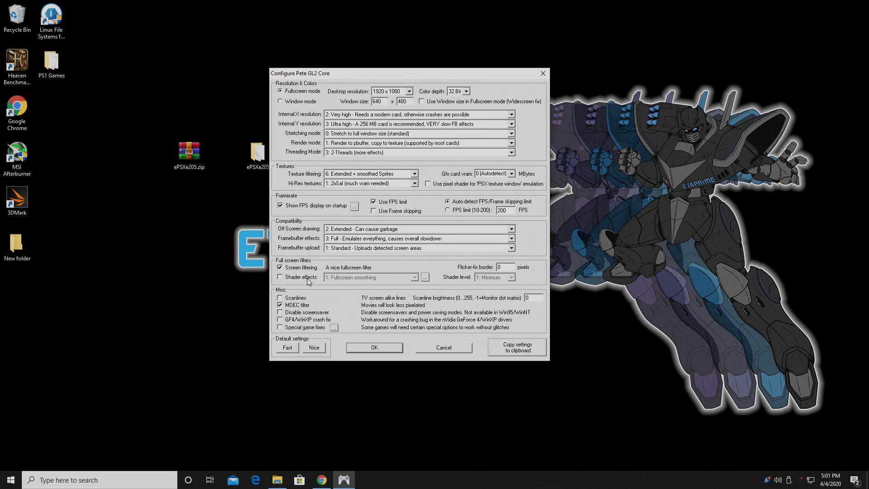
Step: Enable Fullscreen smoothing shader effects at level 4: Maximum, and turn on special game fixes
{"action": "left_click", "coordinate": [279, 276]}
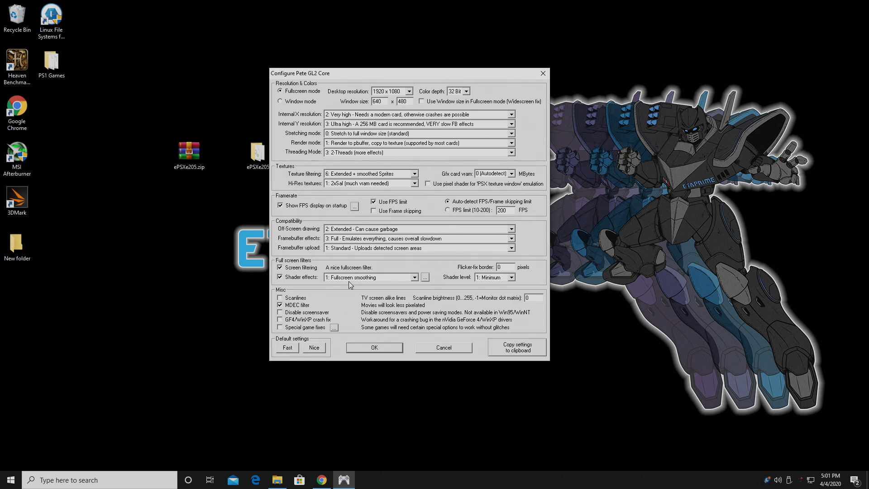
{"action": "left_click", "coordinate": [415, 277]}
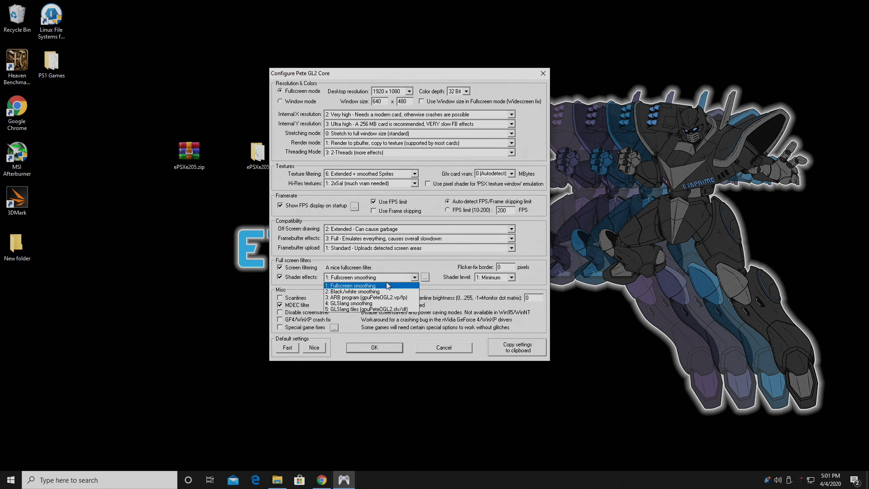
{"action": "left_click", "coordinate": [349, 286]}
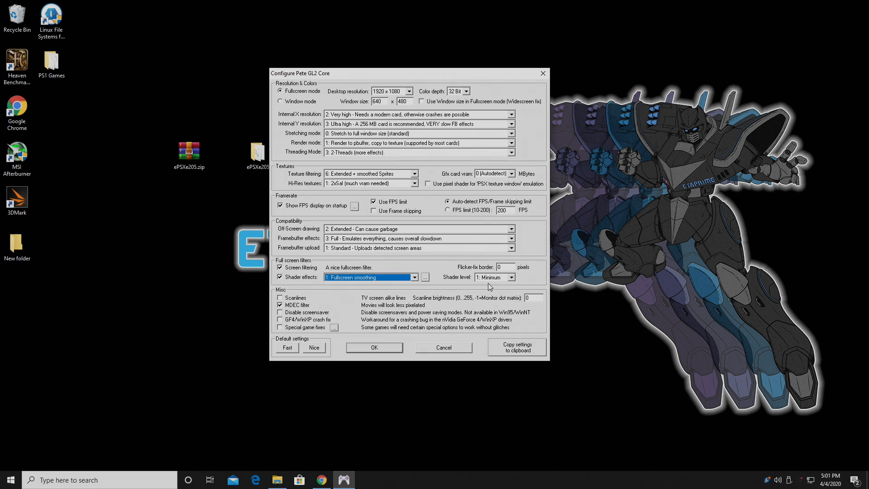
{"action": "left_click", "coordinate": [512, 276]}
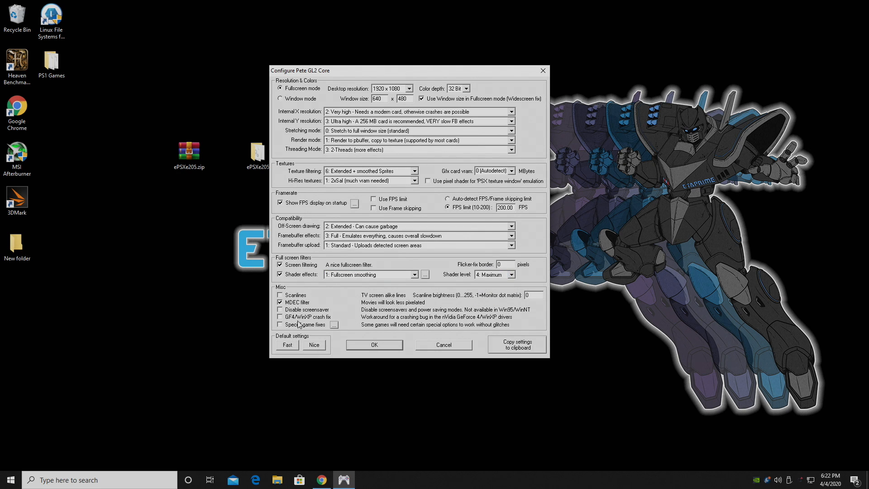
{"action": "mouse_move", "coordinate": [303, 306]}
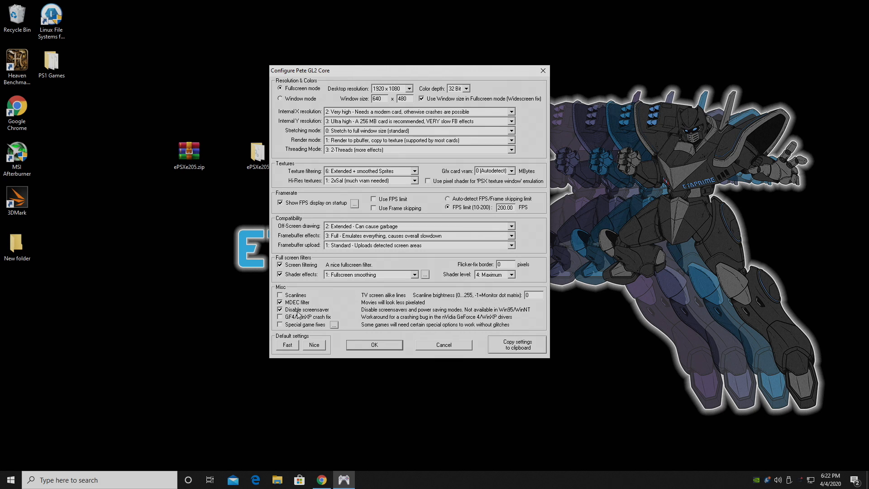
{"action": "left_click", "coordinate": [280, 324]}
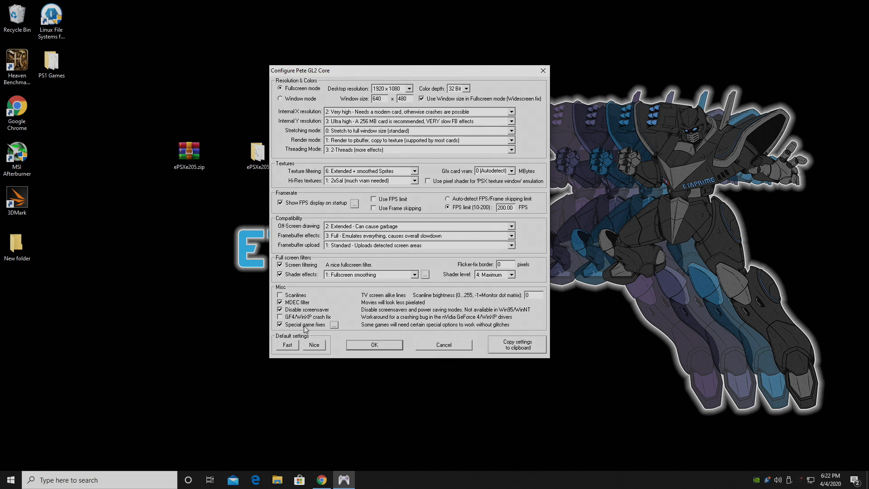
{"action": "mouse_move", "coordinate": [336, 328]}
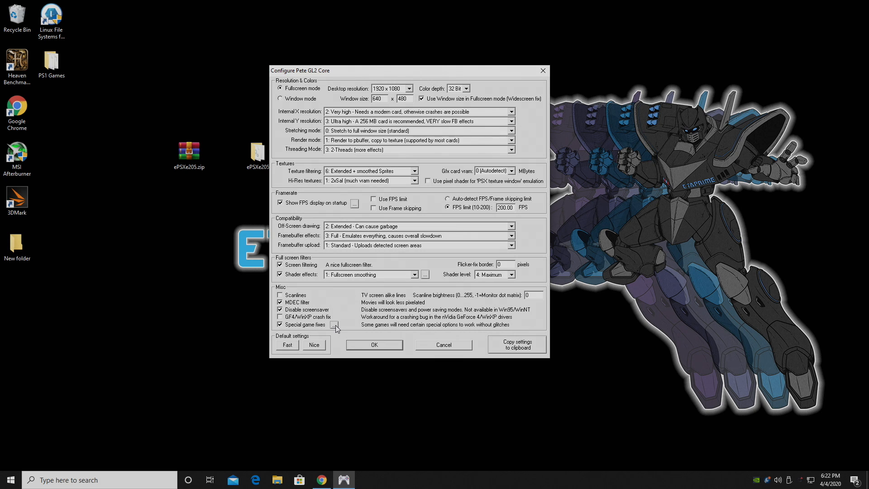
{"action": "left_click", "coordinate": [335, 324]}
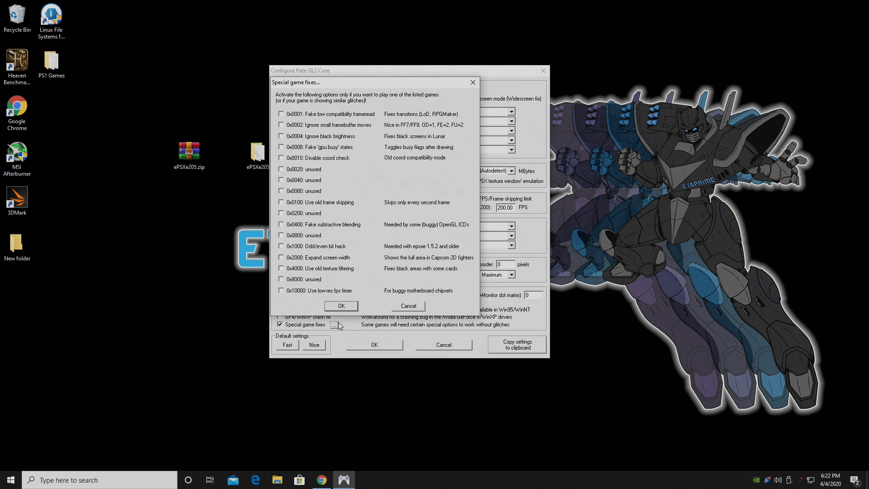
{"action": "mouse_move", "coordinate": [353, 247]}
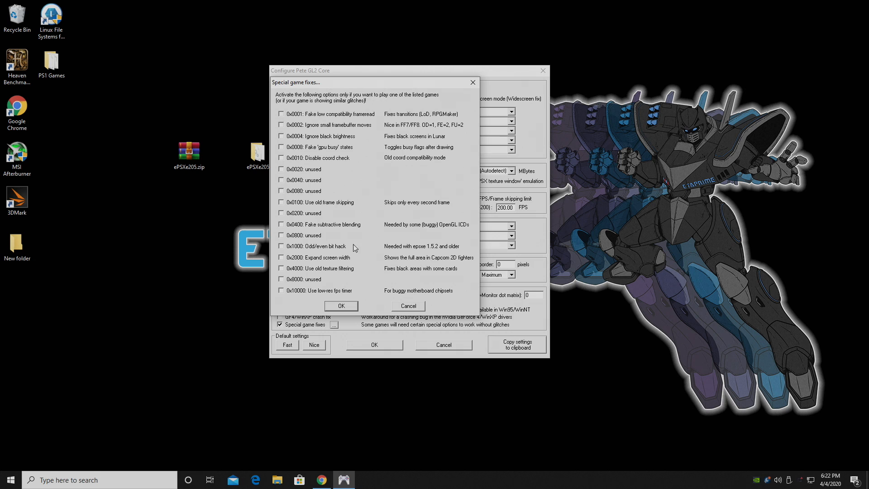
{"action": "mouse_move", "coordinate": [354, 161]}
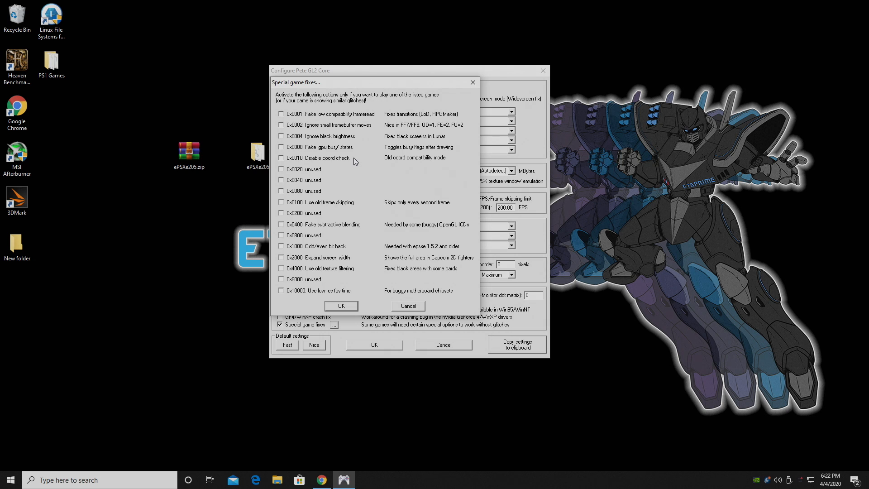
{"action": "mouse_move", "coordinate": [420, 289]}
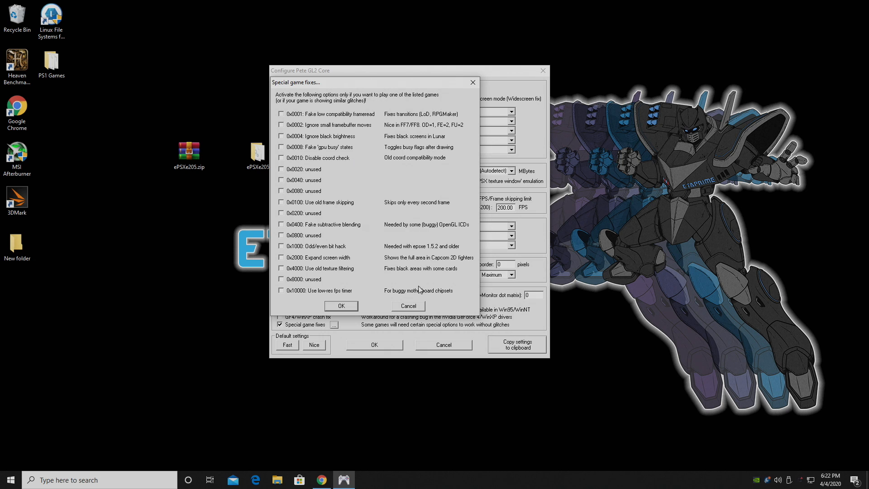
{"action": "mouse_move", "coordinate": [406, 132]}
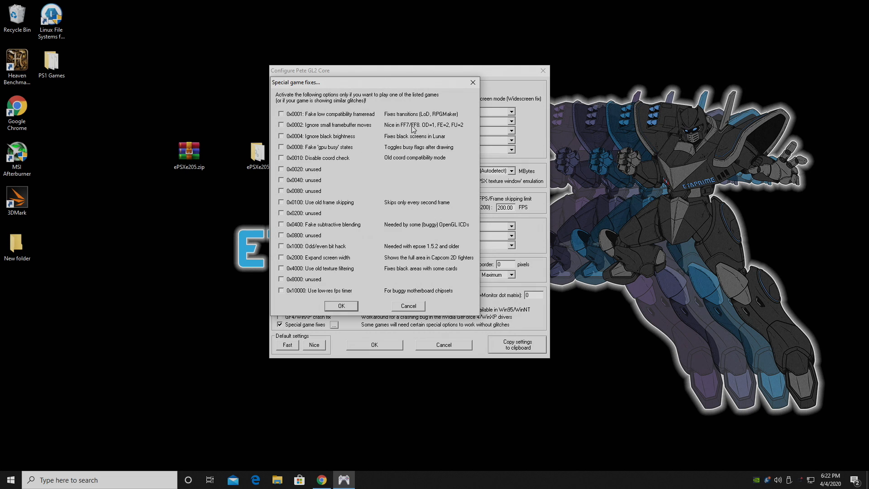
{"action": "mouse_move", "coordinate": [402, 131]}
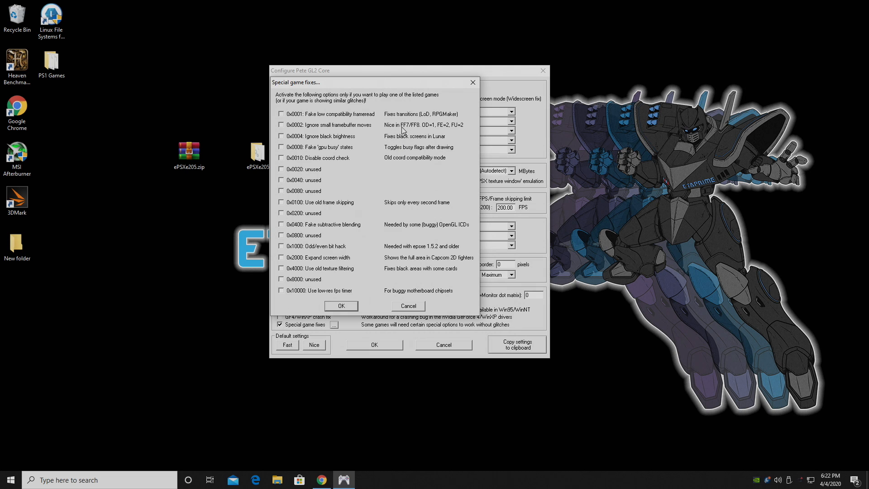
{"action": "mouse_move", "coordinate": [381, 144]}
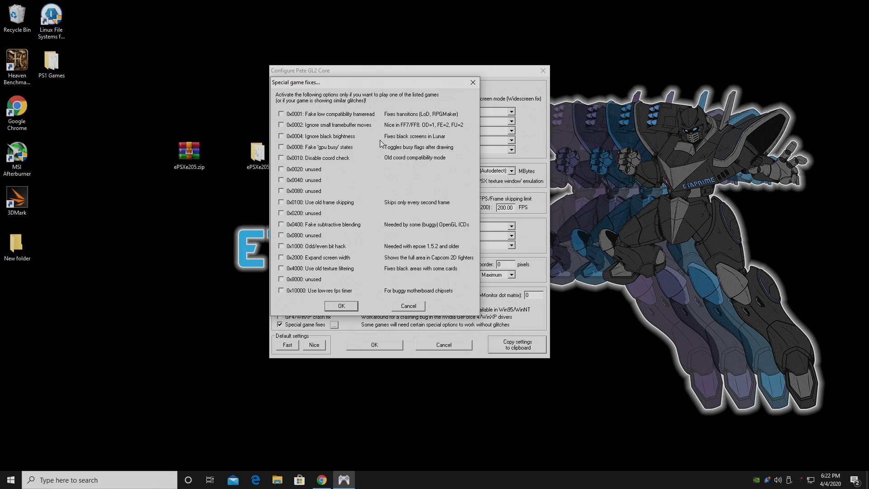
{"action": "mouse_move", "coordinate": [354, 131]}
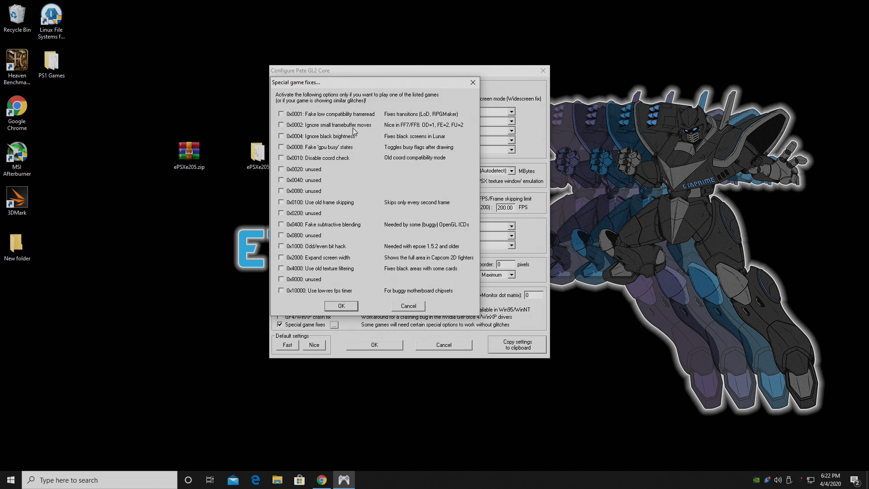
{"action": "left_click", "coordinate": [281, 124]}
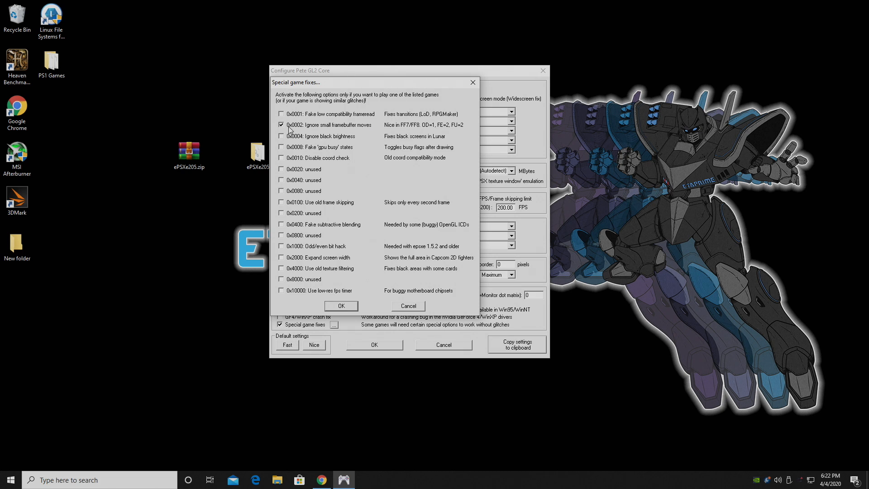
{"action": "left_click", "coordinate": [281, 125]}
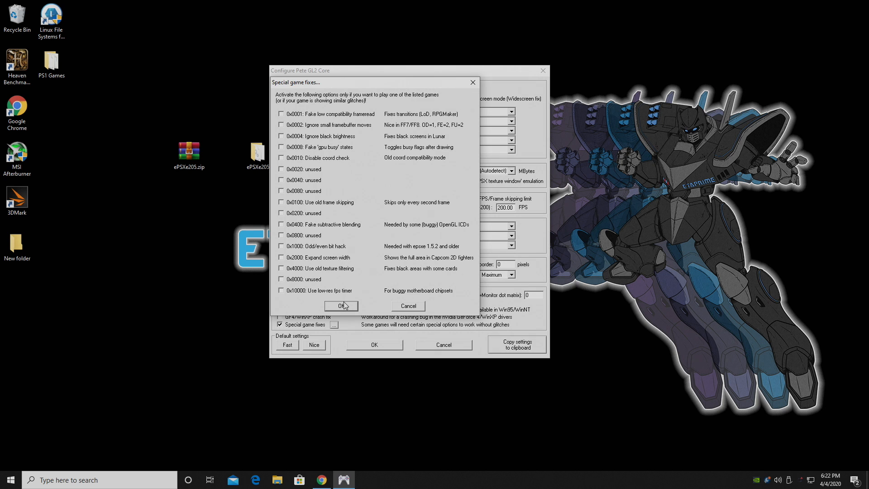
{"action": "left_click", "coordinate": [341, 305]}
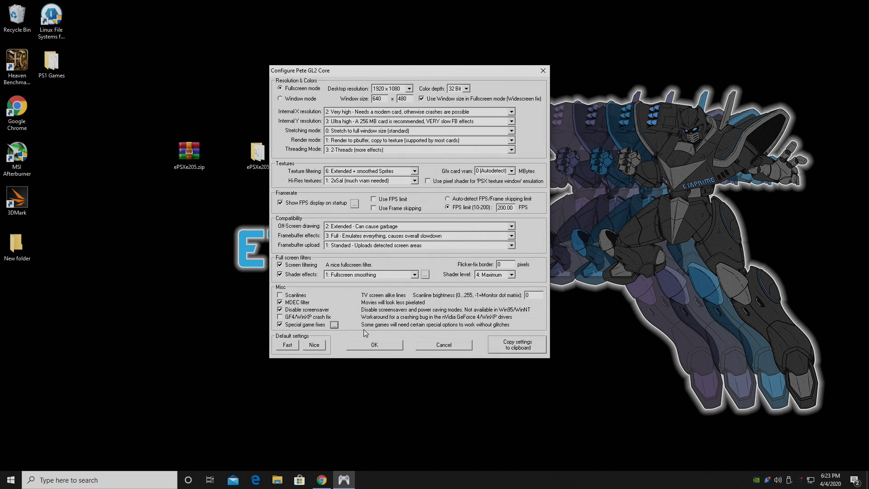
Step: Save the Pete GL2 settings and confirm Pete's OpenGL2 GPU core 2.0.0 in Config > Video
{"action": "left_click", "coordinate": [374, 344]}
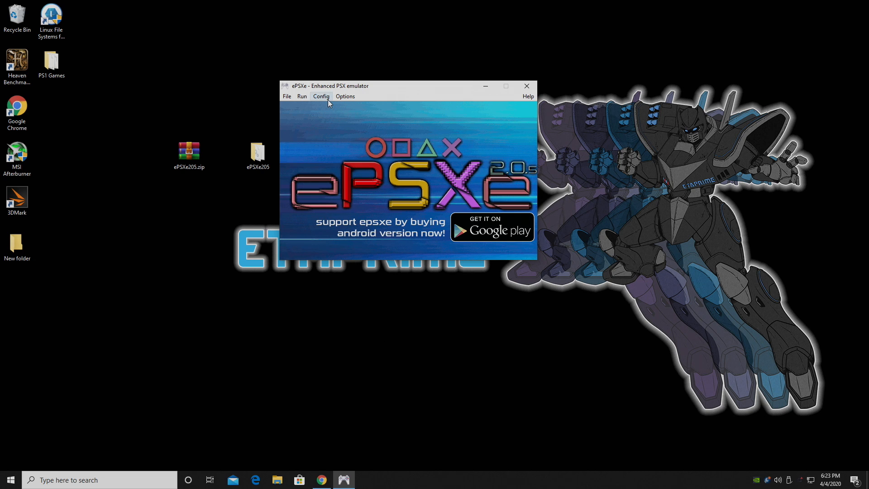
{"action": "left_click", "coordinate": [321, 96]}
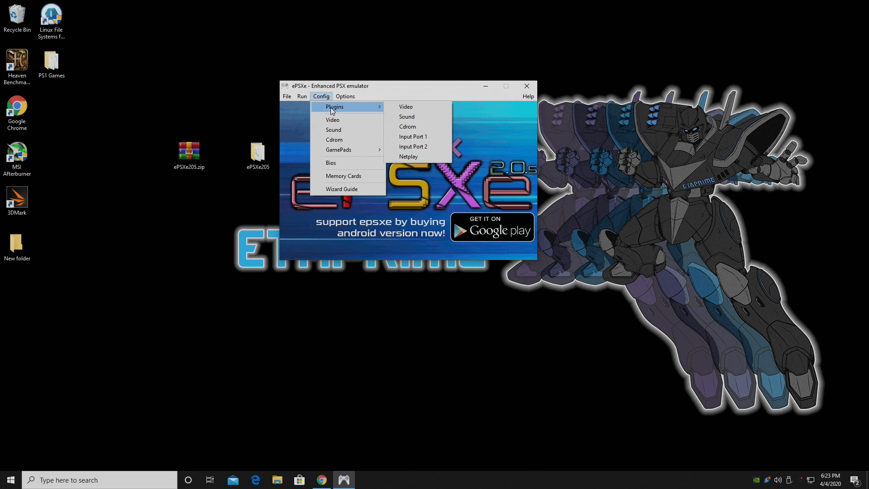
{"action": "left_click", "coordinate": [405, 106]}
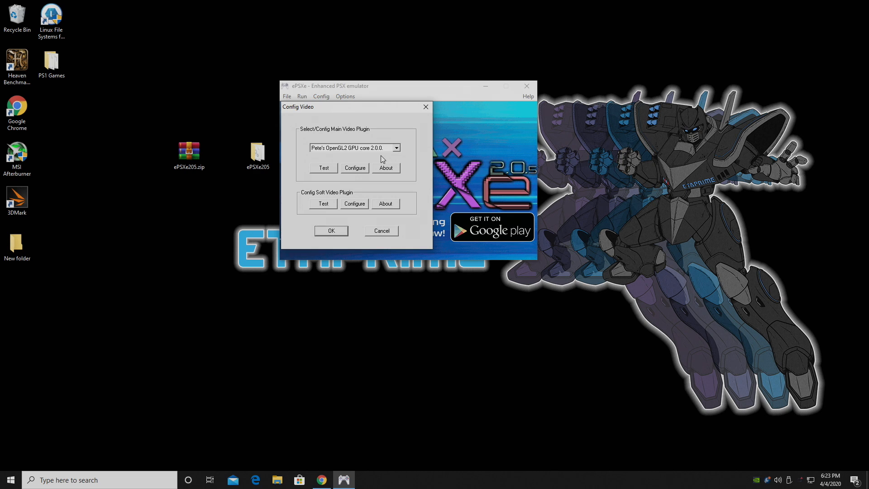
{"action": "left_click", "coordinate": [321, 479]}
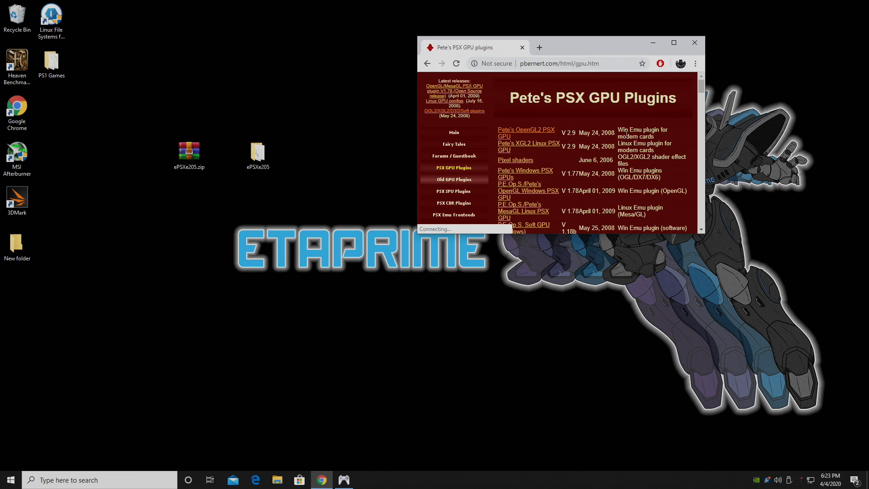
{"action": "mouse_move", "coordinate": [523, 135]}
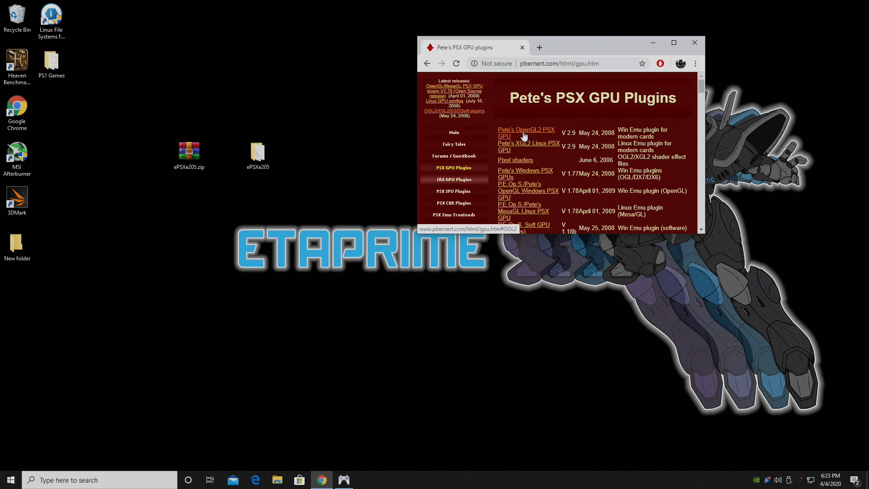
Step: Open the Pete's OpenGL2 PSX GPU plugin entry on the pbernert.com plugins page
{"action": "double_click", "coordinate": [256, 152]}
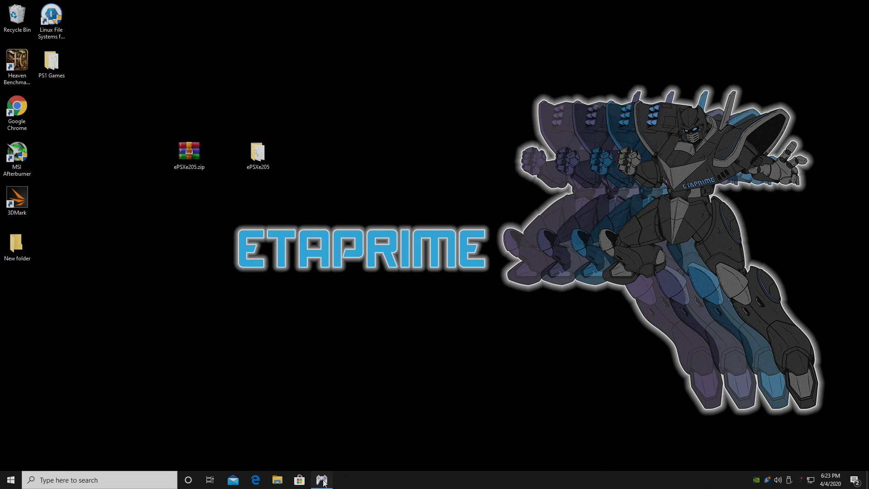
Step: Restore ePSXe from the taskbar and open its Gamelist from the File menu
{"action": "left_click", "coordinate": [287, 96]}
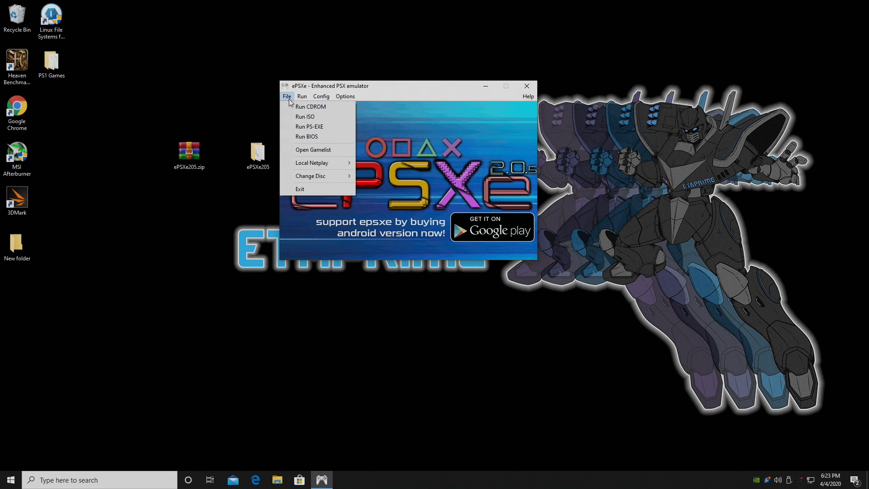
{"action": "left_click", "coordinate": [313, 149]}
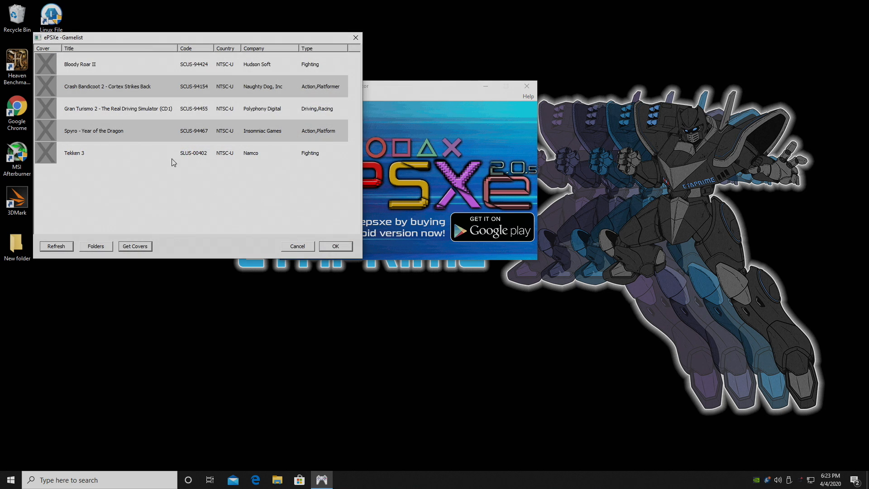
{"action": "mouse_move", "coordinate": [120, 130]}
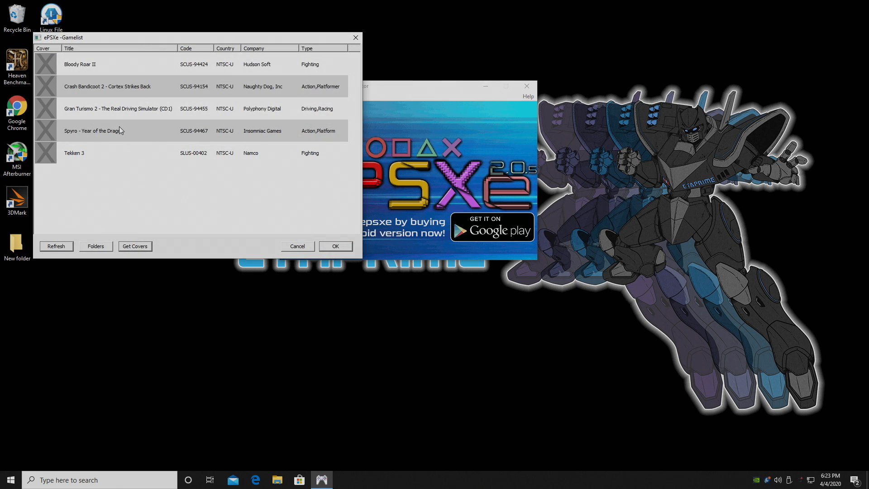